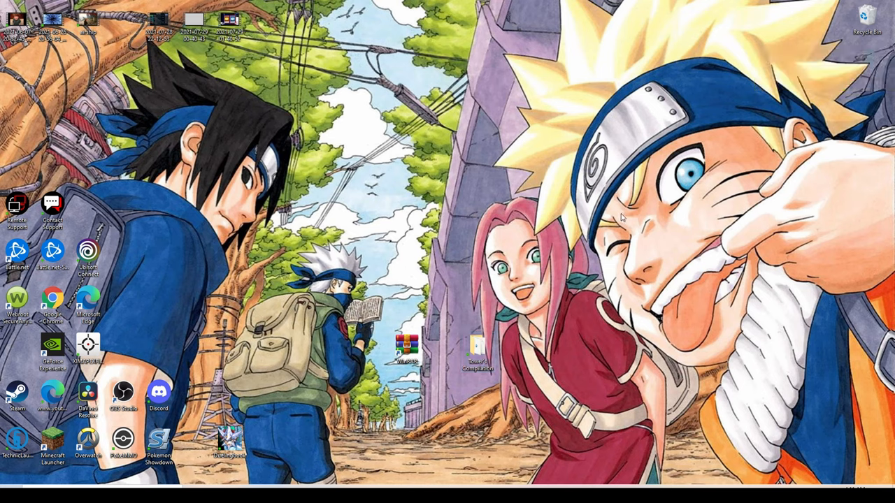
{"action": "mouse_move", "coordinate": [621, 222]}
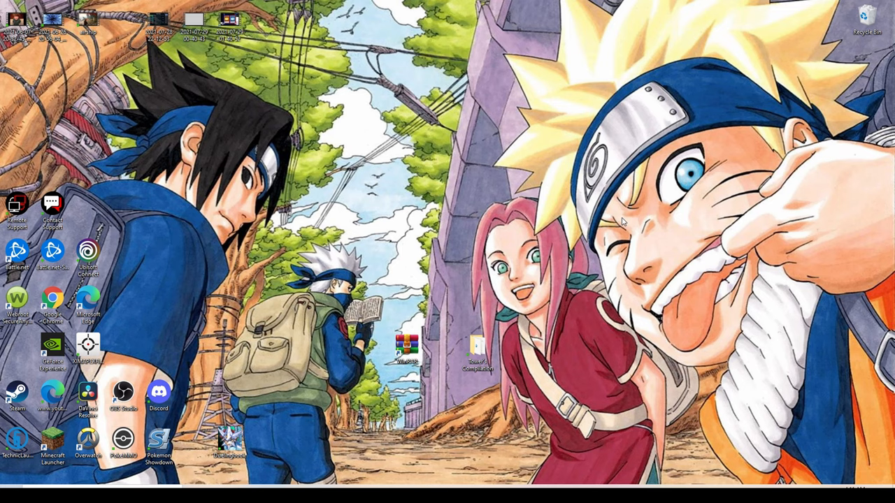
{"action": "mouse_move", "coordinate": [637, 211]}
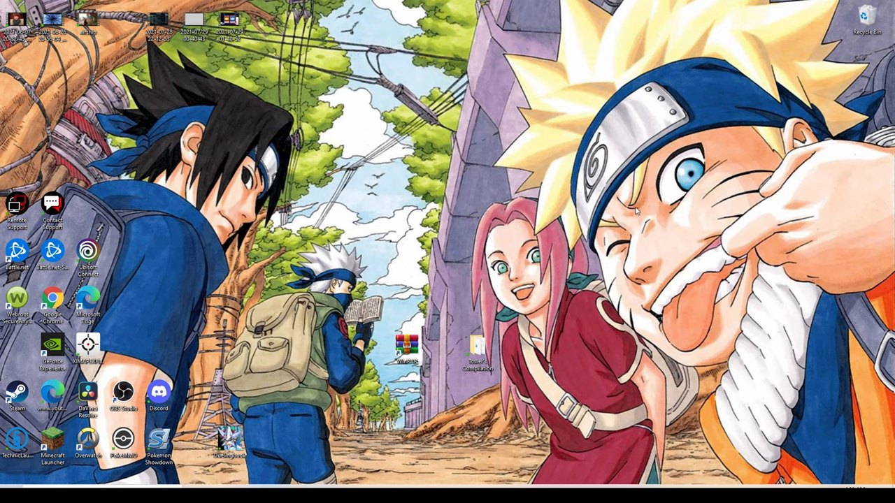
{"action": "mouse_move", "coordinate": [612, 217]}
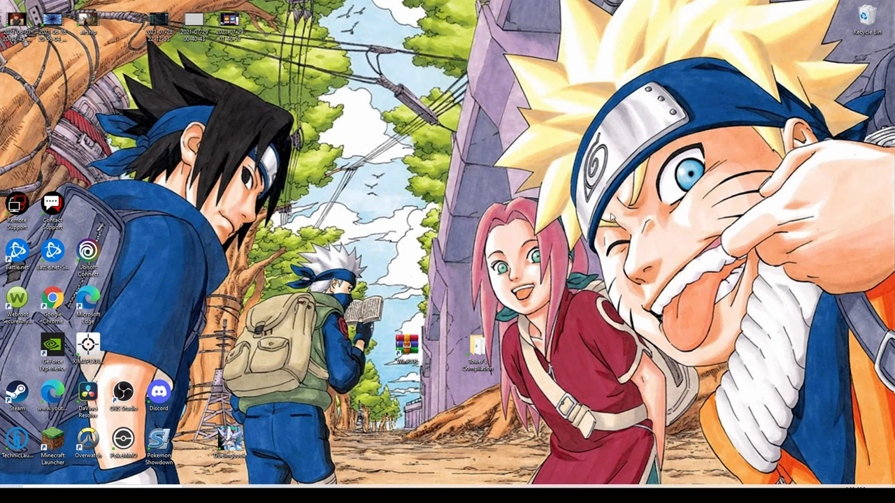
{"action": "mouse_move", "coordinate": [692, 118]}
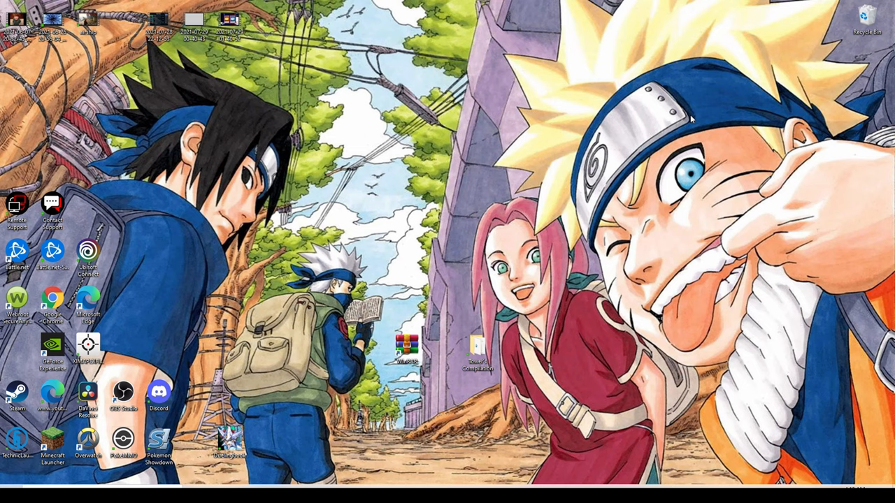
{"action": "mouse_move", "coordinate": [482, 196]}
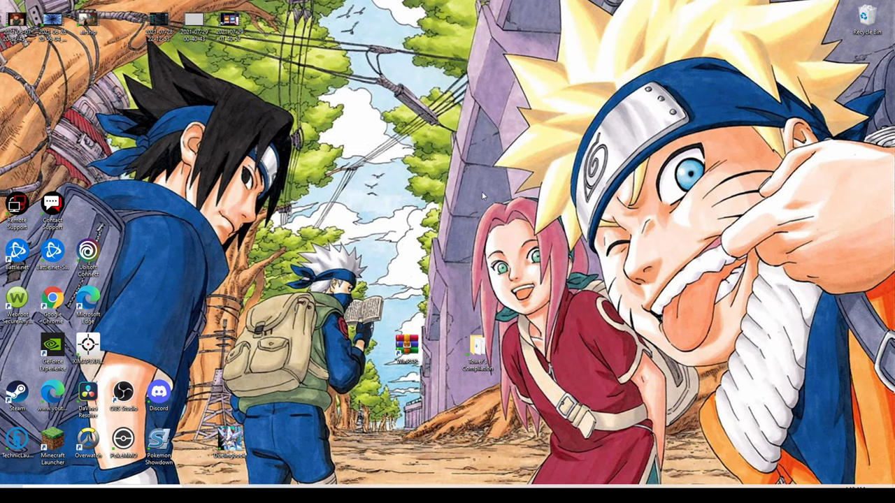
{"action": "mouse_move", "coordinate": [457, 302]}
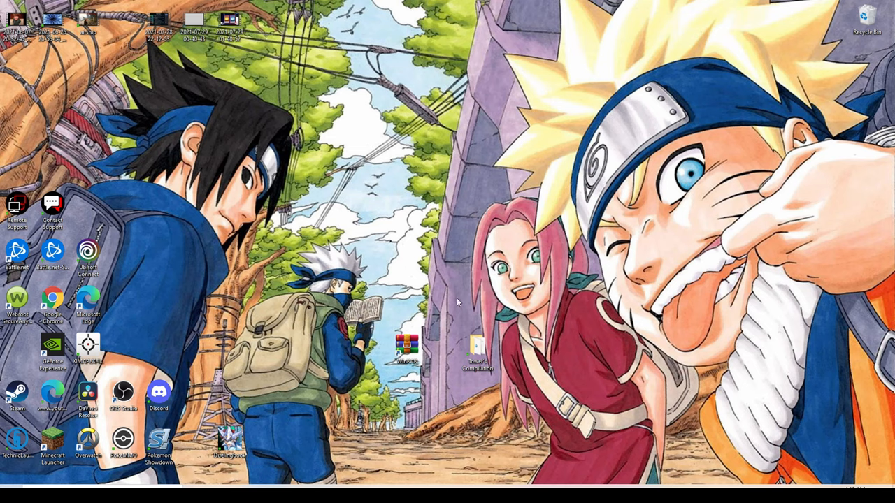
{"action": "mouse_move", "coordinate": [485, 309]}
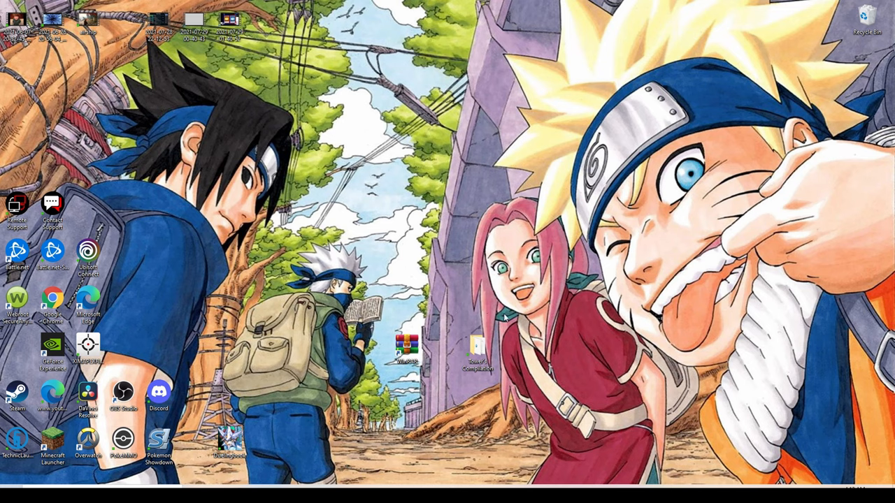
{"action": "mouse_move", "coordinate": [483, 325]}
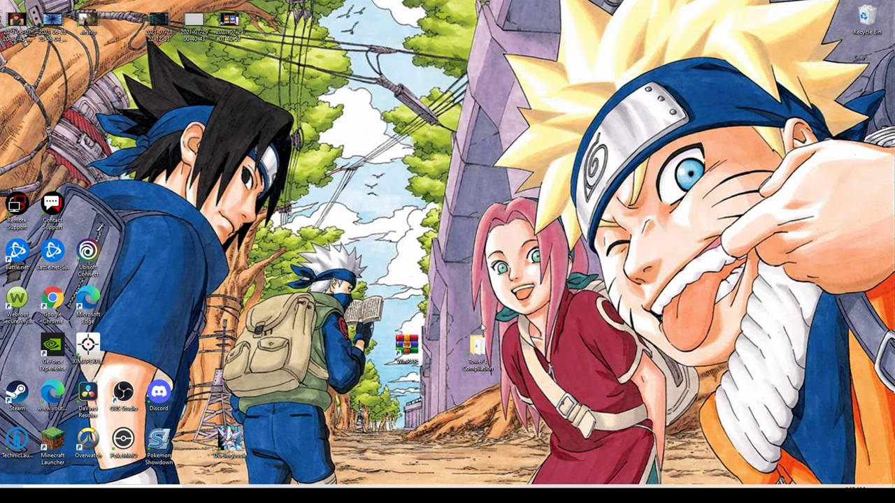
{"action": "mouse_move", "coordinate": [480, 322]}
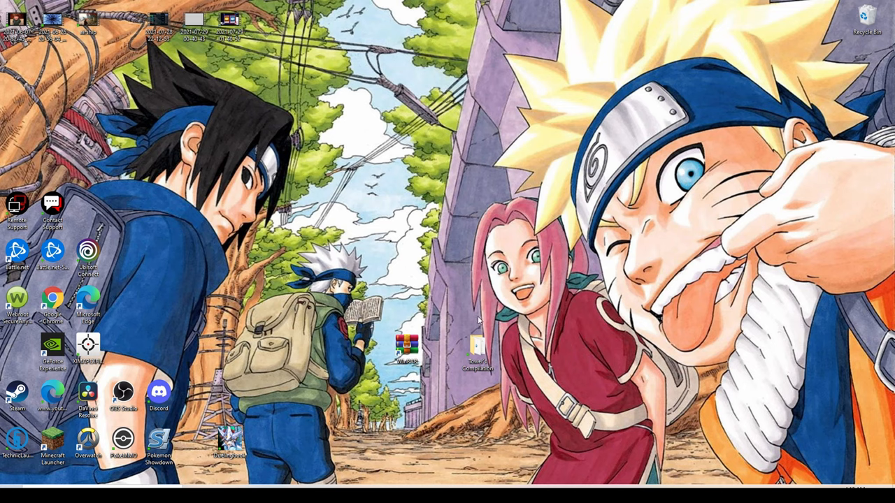
{"action": "mouse_move", "coordinate": [461, 316]}
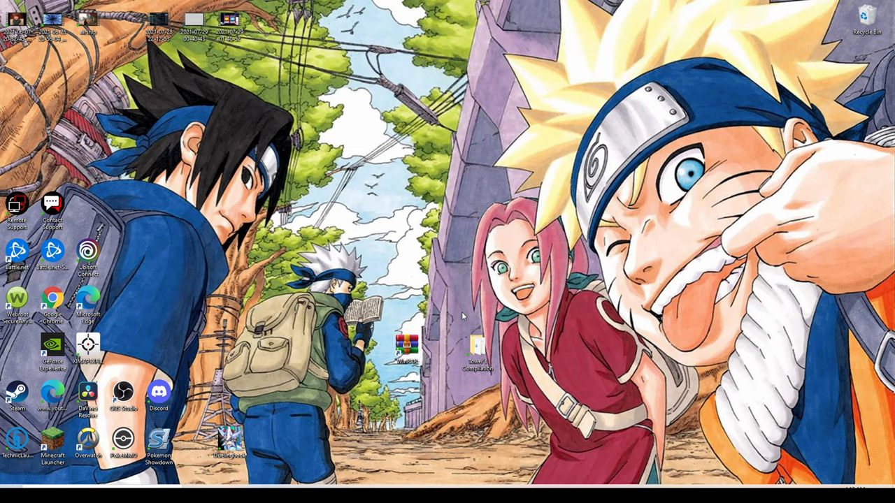
{"action": "mouse_move", "coordinate": [326, 399]}
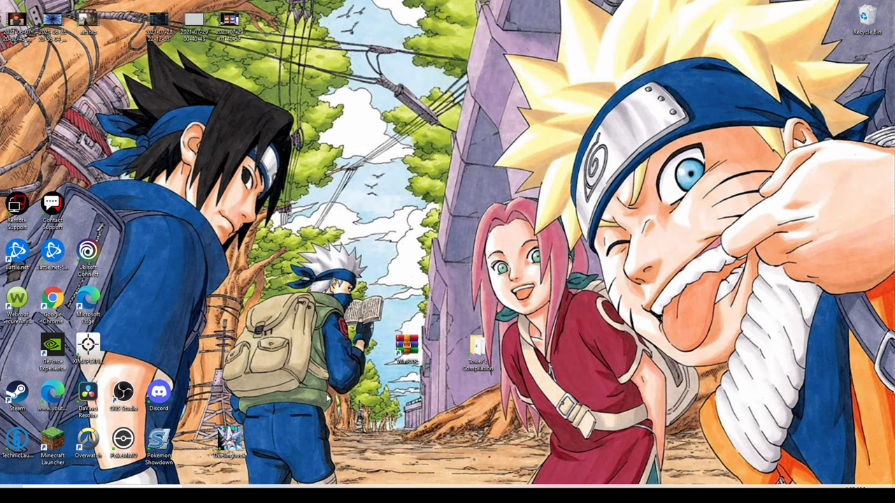
{"action": "mouse_move", "coordinate": [407, 347]}
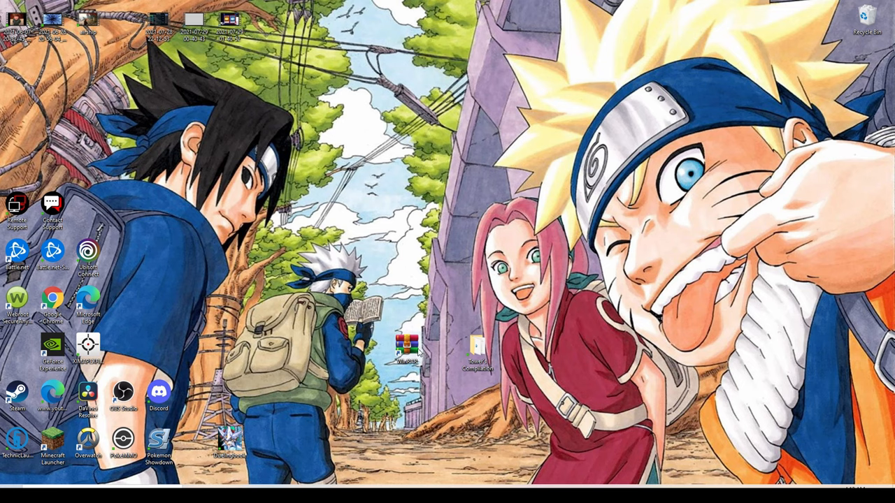
{"action": "mouse_move", "coordinate": [442, 343]}
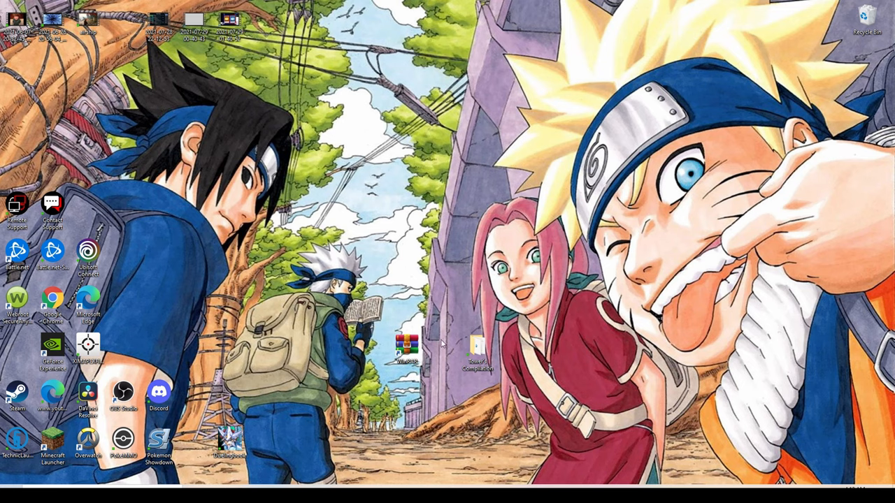
{"action": "mouse_move", "coordinate": [425, 335]}
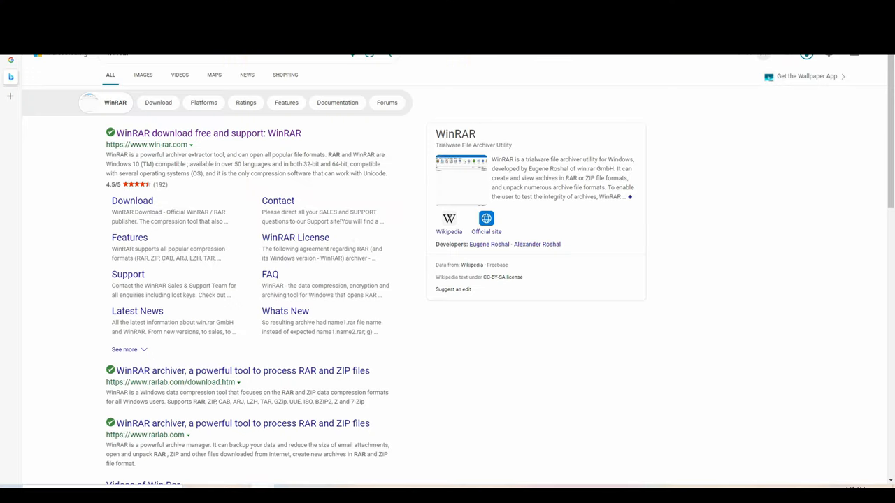
Open win-rar.com and start downloading the 64-bit WinRAR installer.
{"action": "scroll", "scroll_direction": "down", "scroll_amount": 3}
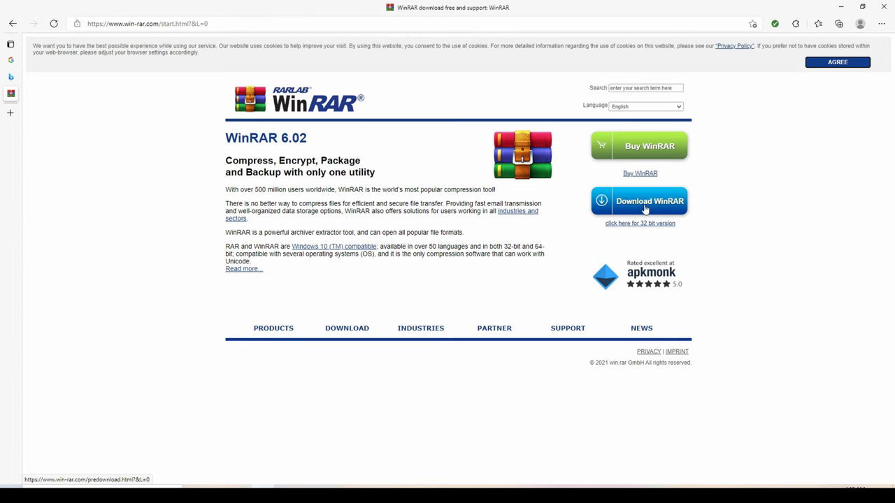
{"action": "left_click", "coordinate": [638, 202]}
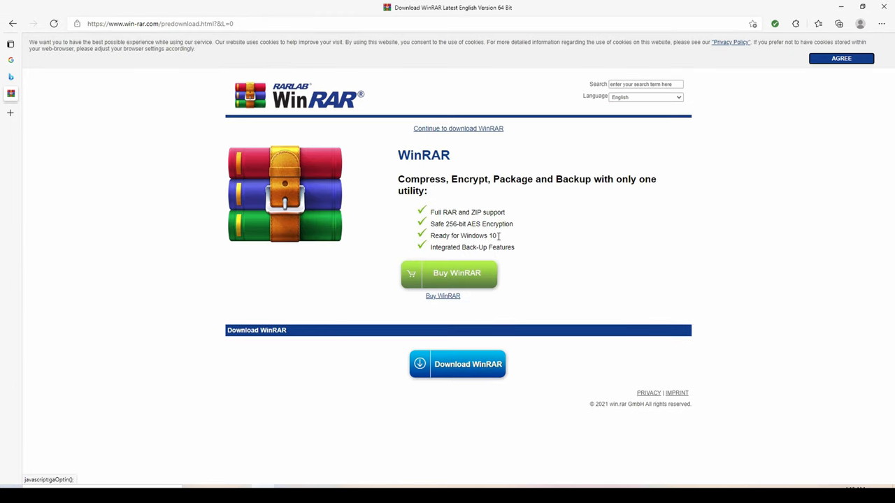
{"action": "mouse_move", "coordinate": [517, 322]}
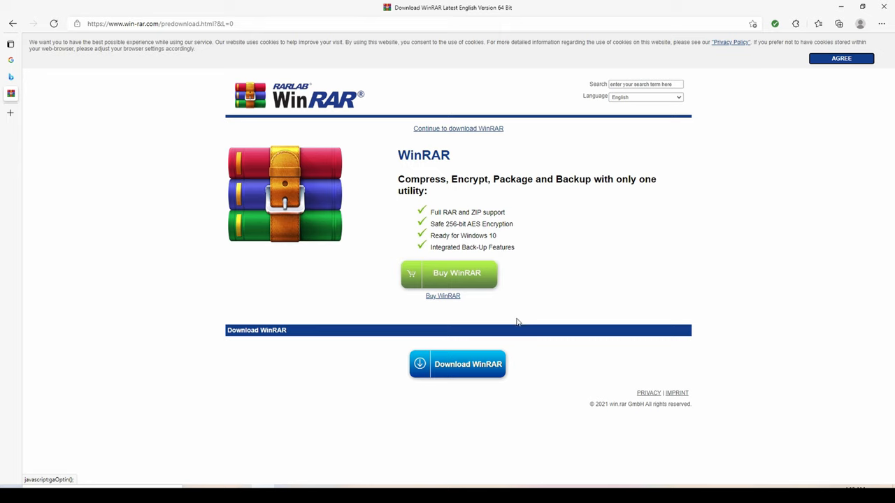
{"action": "mouse_move", "coordinate": [491, 278]}
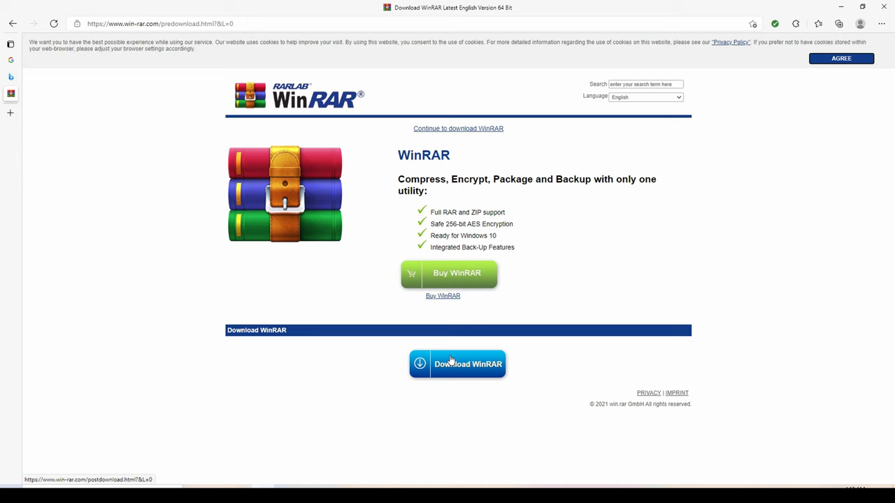
{"action": "left_click", "coordinate": [468, 364]}
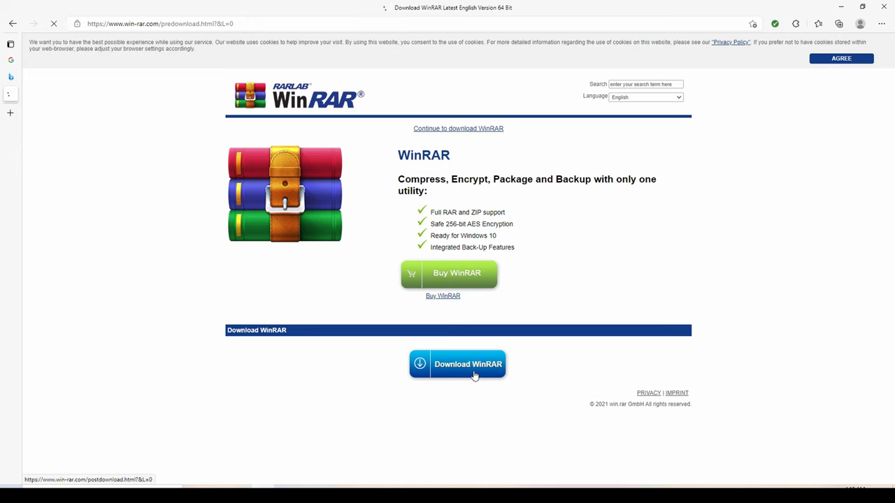
{"action": "left_click", "coordinate": [457, 364]}
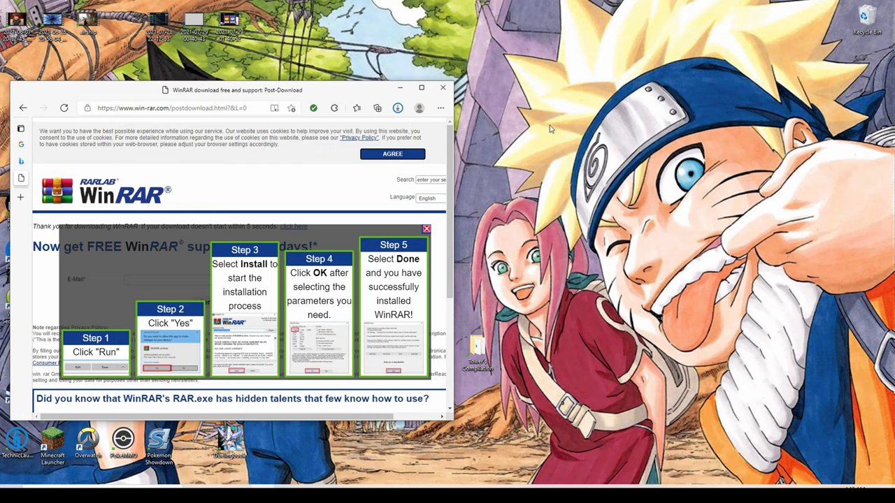
Check winrar-x64-602.exe in Edge's downloads and maximize the browser window.
{"action": "left_click", "coordinate": [397, 108]}
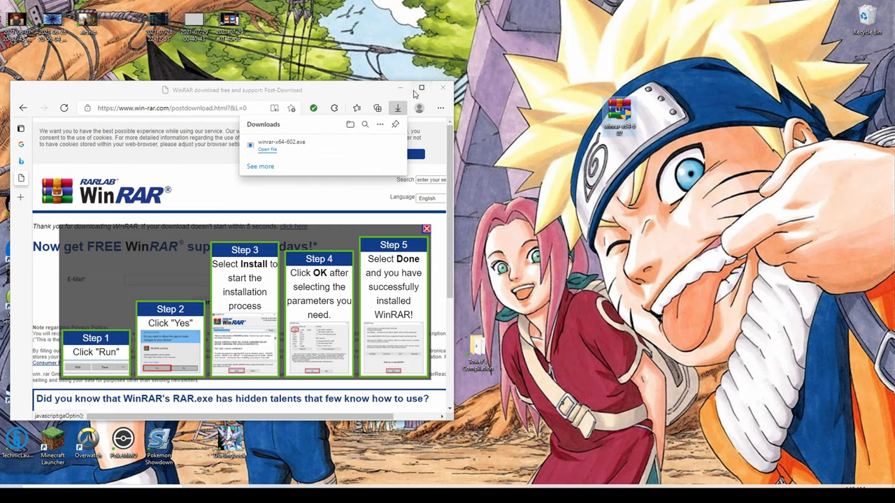
{"action": "left_click", "coordinate": [421, 90]}
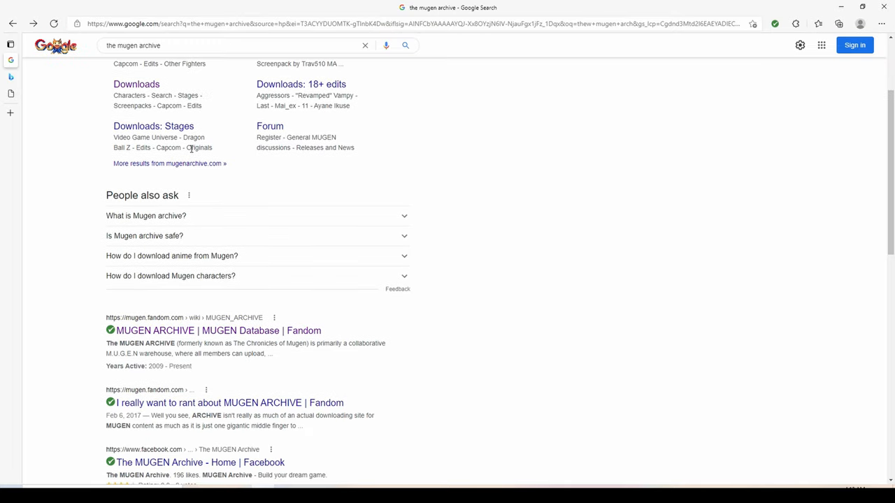
Open 'The MUGEN ARCHIVE - Home' from the Google results and scroll its homepage.
{"action": "scroll", "scroll_direction": "up", "scroll_amount": 3}
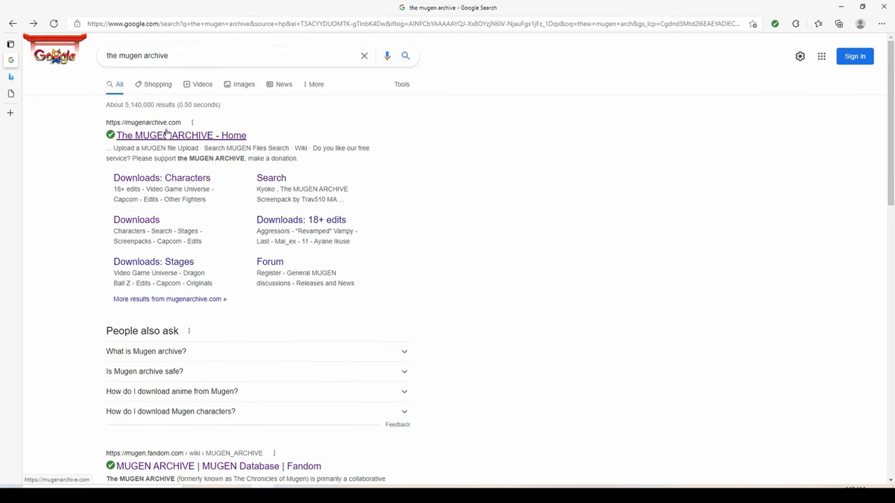
{"action": "left_click", "coordinate": [181, 135]}
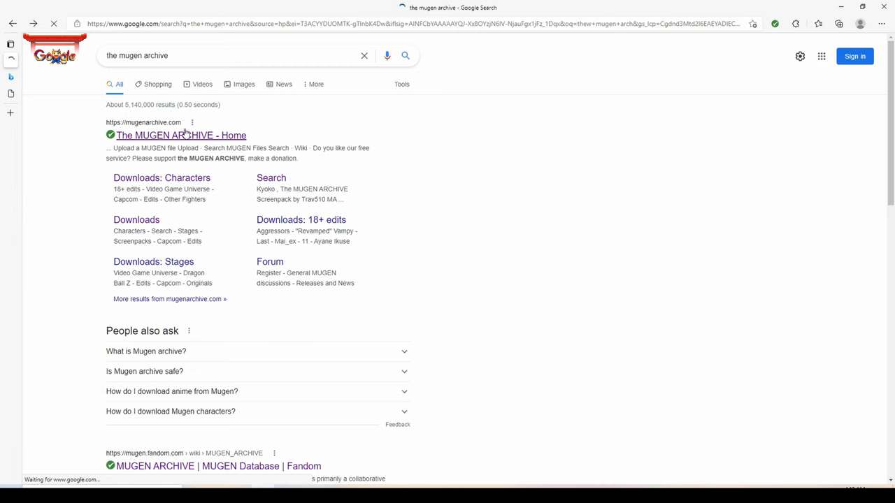
{"action": "left_click", "coordinate": [181, 135]}
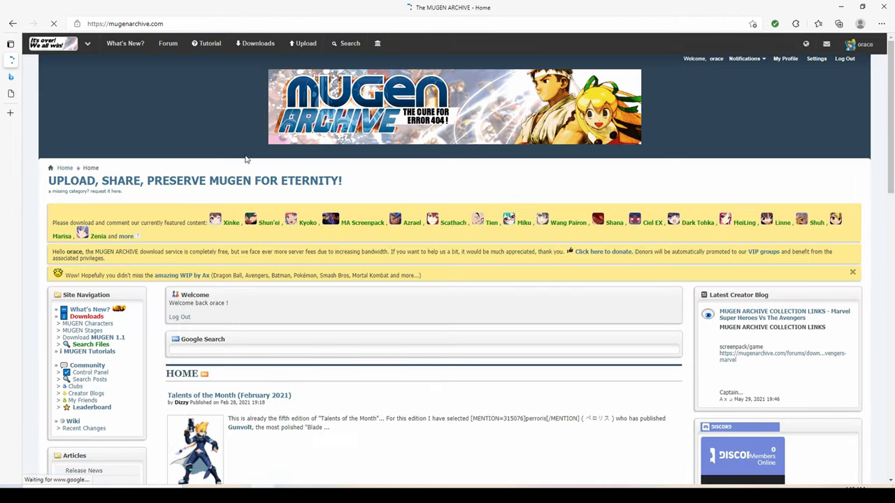
{"action": "scroll", "scroll_direction": "down", "scroll_amount": 3}
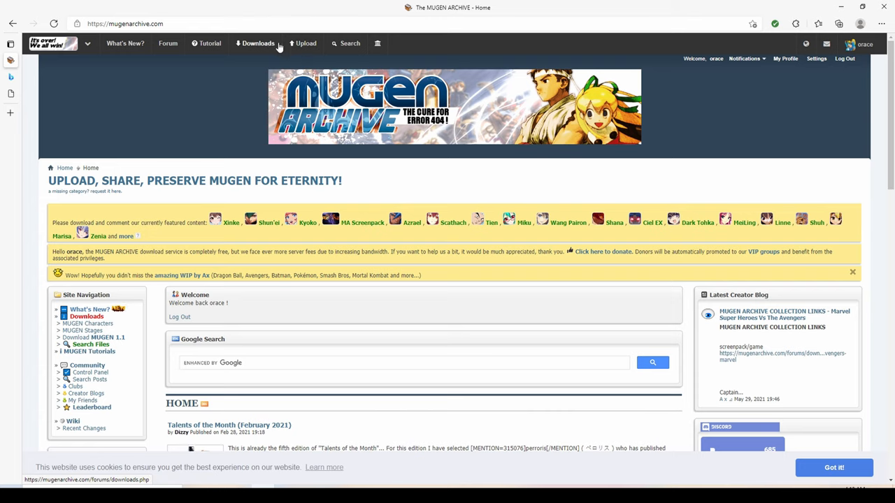
Browse the archive's downloads into the Bleach category and scroll to page 2 listings.
{"action": "left_click", "coordinate": [258, 43]}
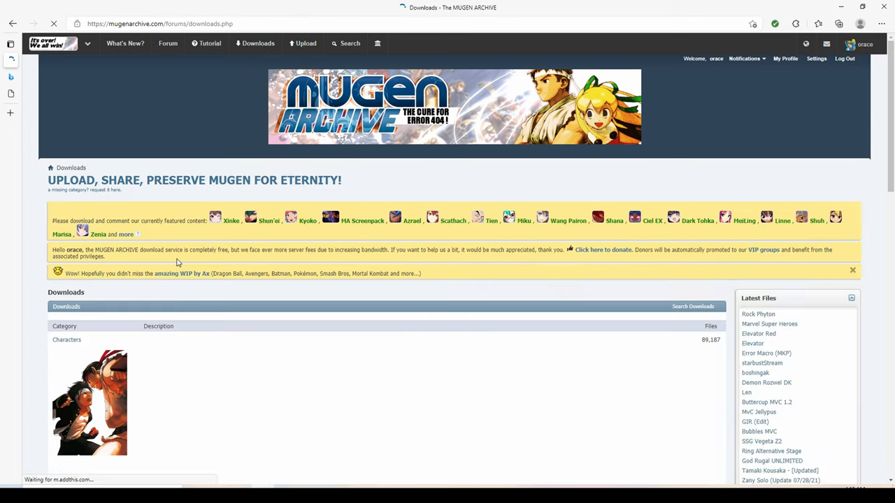
{"action": "scroll", "scroll_direction": "down", "scroll_amount": 3}
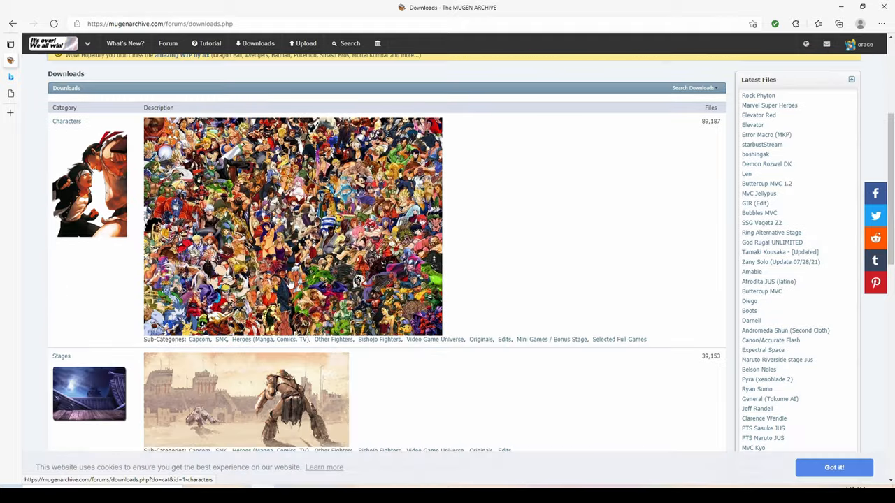
{"action": "scroll", "scroll_direction": "down", "scroll_amount": 3}
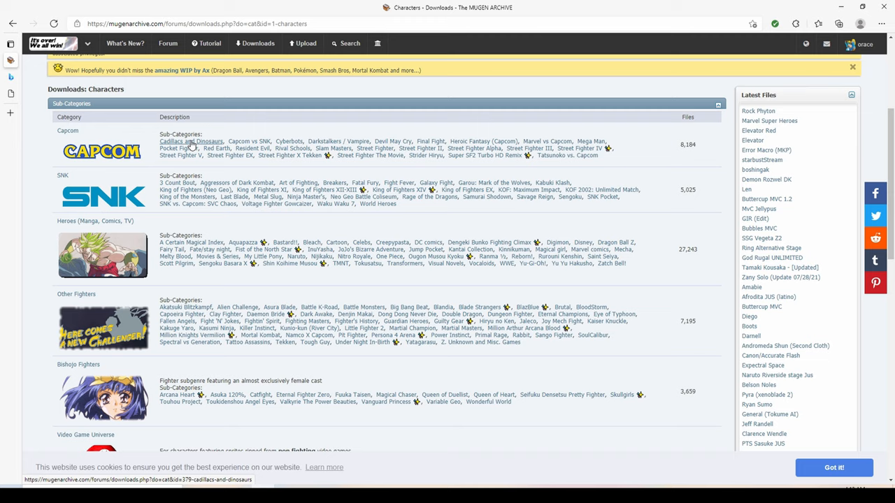
{"action": "mouse_move", "coordinate": [420, 149]}
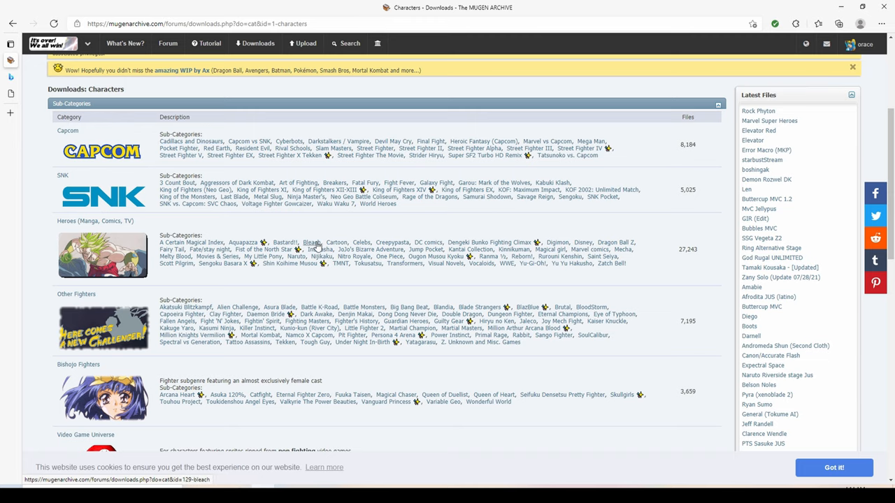
{"action": "left_click", "coordinate": [311, 242]}
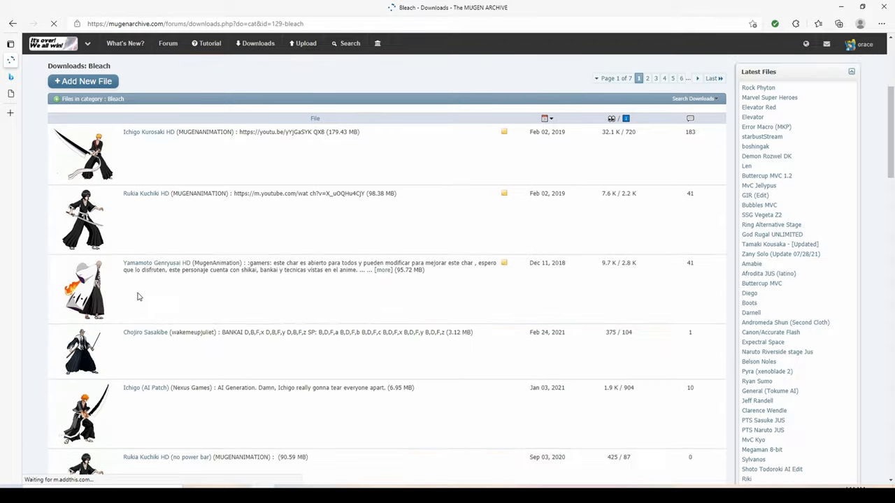
{"action": "scroll", "scroll_direction": "down", "scroll_amount": 3}
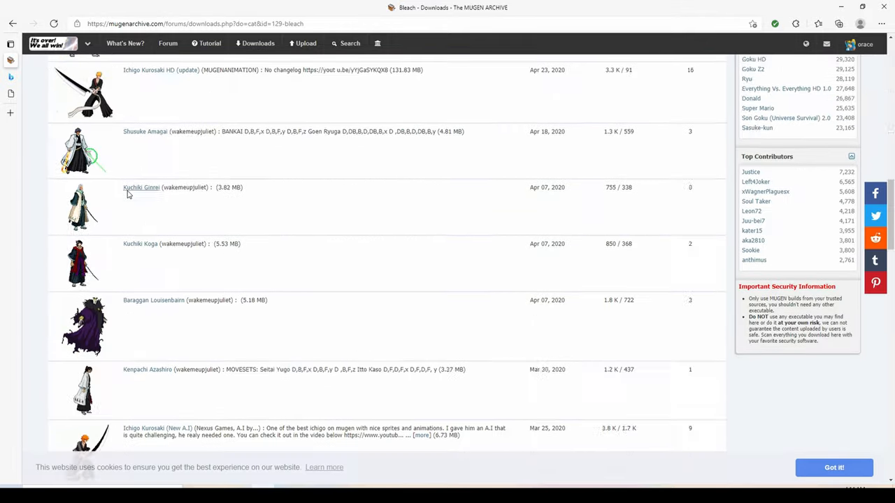
{"action": "scroll", "scroll_direction": "down", "scroll_amount": 3}
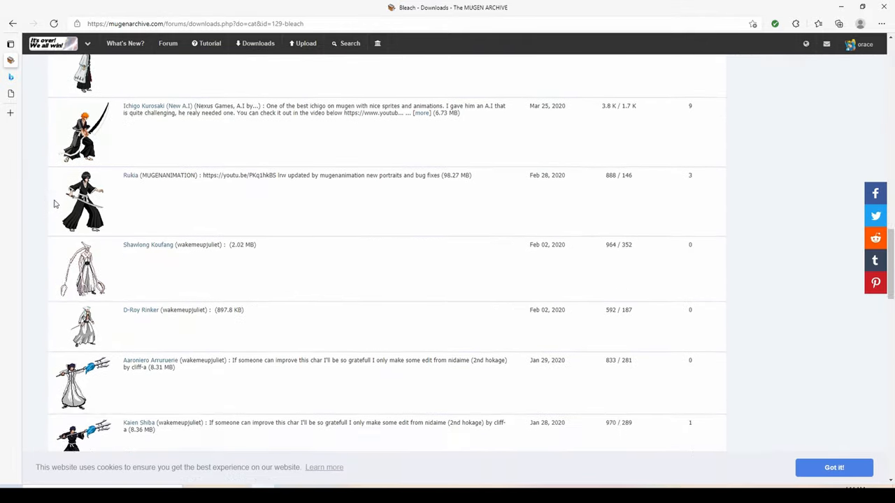
{"action": "scroll", "scroll_direction": "down", "scroll_amount": 3}
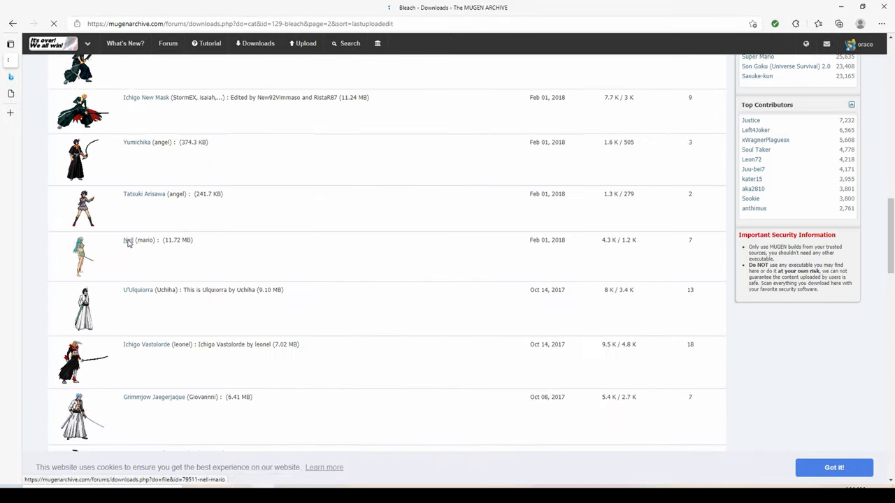
Open the Nell (mario) download page and scroll down to its Metadata section.
{"action": "left_click", "coordinate": [127, 240]}
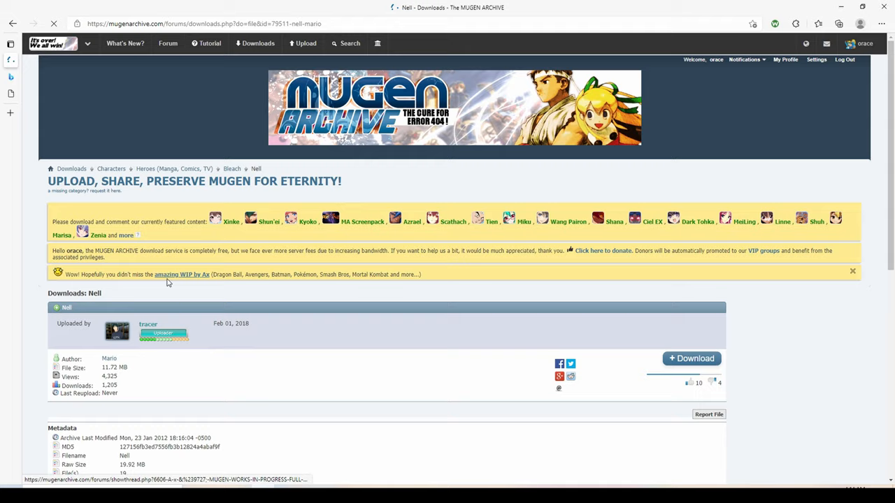
{"action": "scroll", "scroll_direction": "down", "scroll_amount": 3}
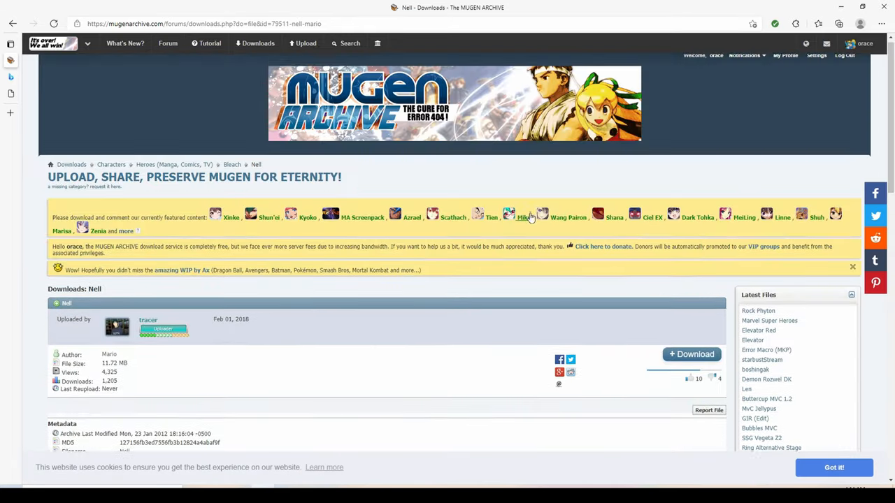
{"action": "scroll", "scroll_direction": "down", "scroll_amount": 3}
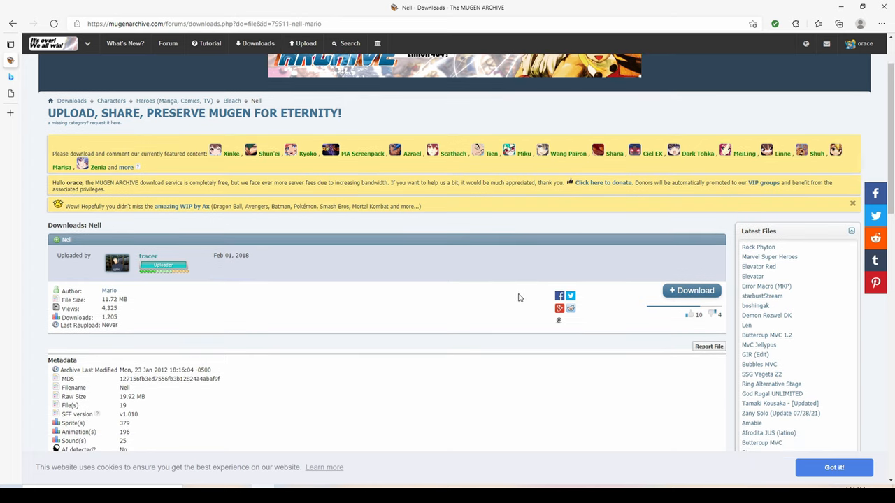
{"action": "mouse_move", "coordinate": [436, 305]}
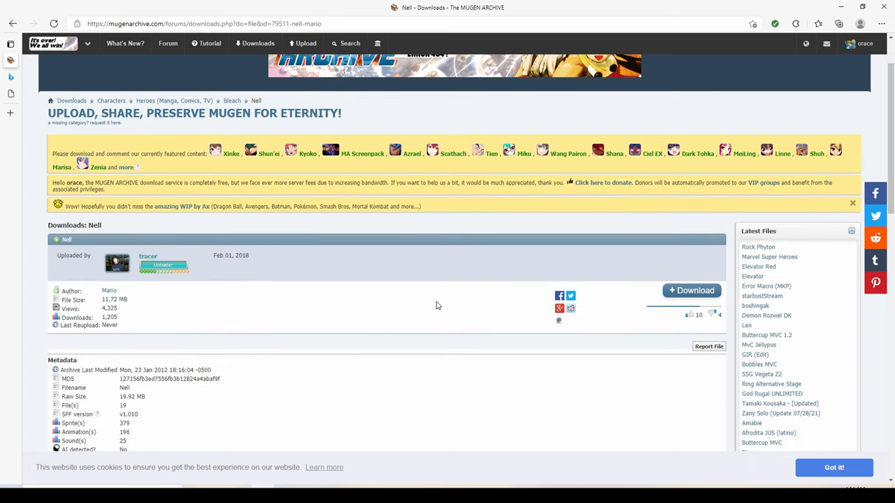
{"action": "scroll", "scroll_direction": "down", "scroll_amount": 3}
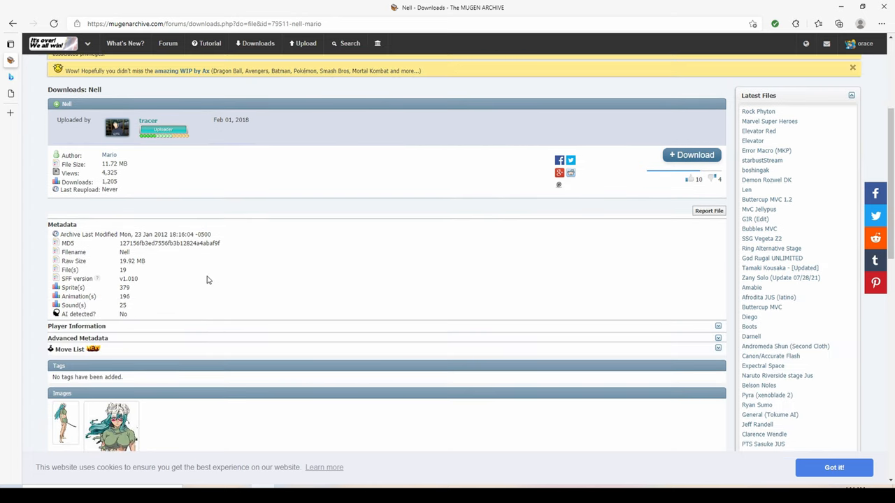
{"action": "mouse_move", "coordinate": [17, 326]}
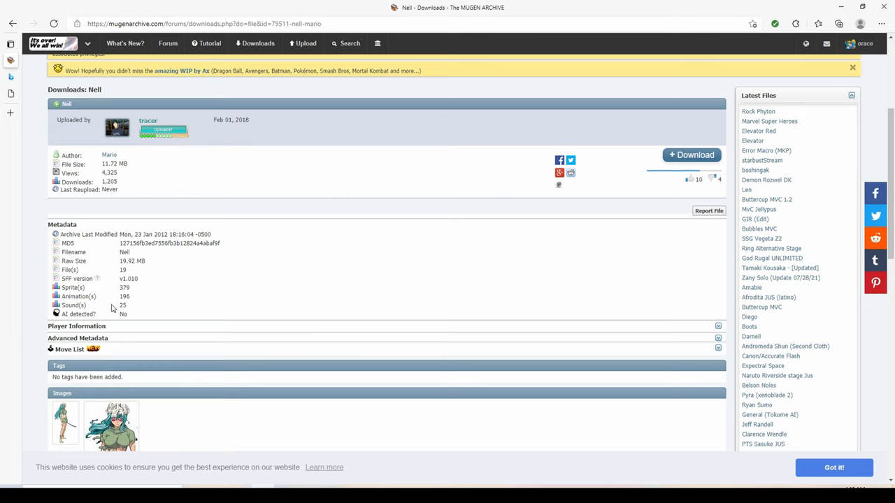
{"action": "mouse_move", "coordinate": [596, 212]}
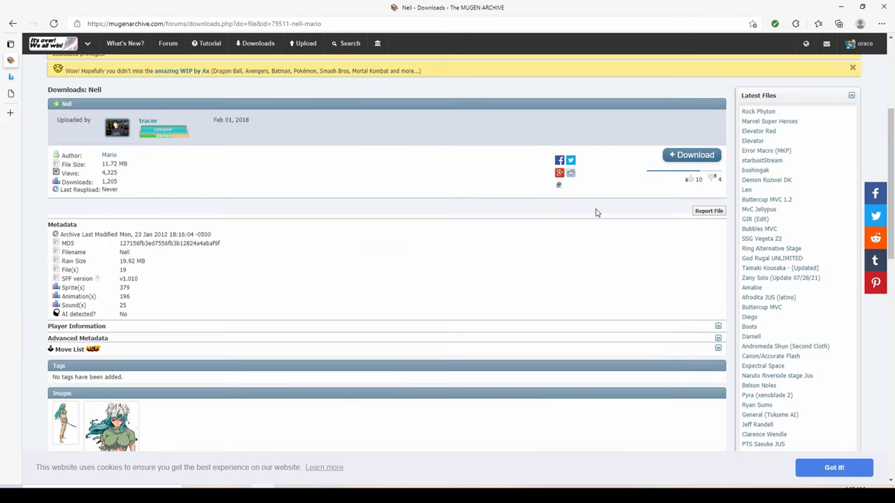
Download Nell.rar, verify it in Edge's Downloads list, and close the browser.
{"action": "left_click", "coordinate": [691, 154]}
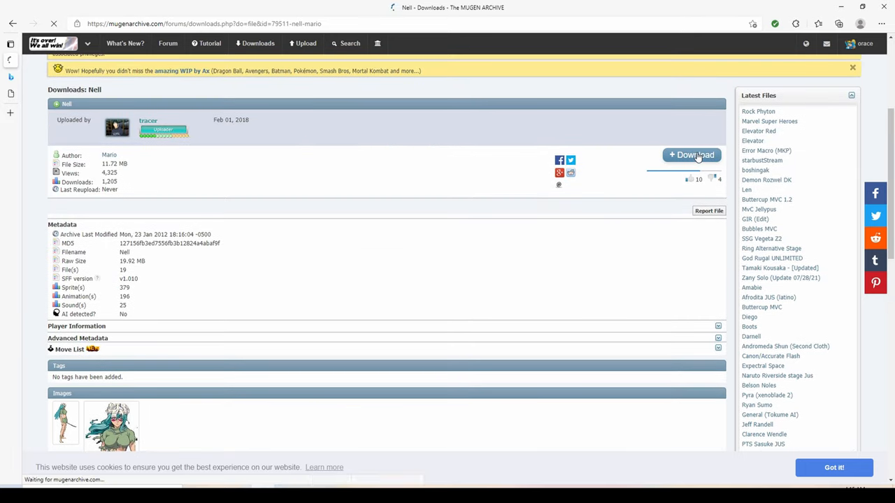
{"action": "left_click", "coordinate": [692, 154]}
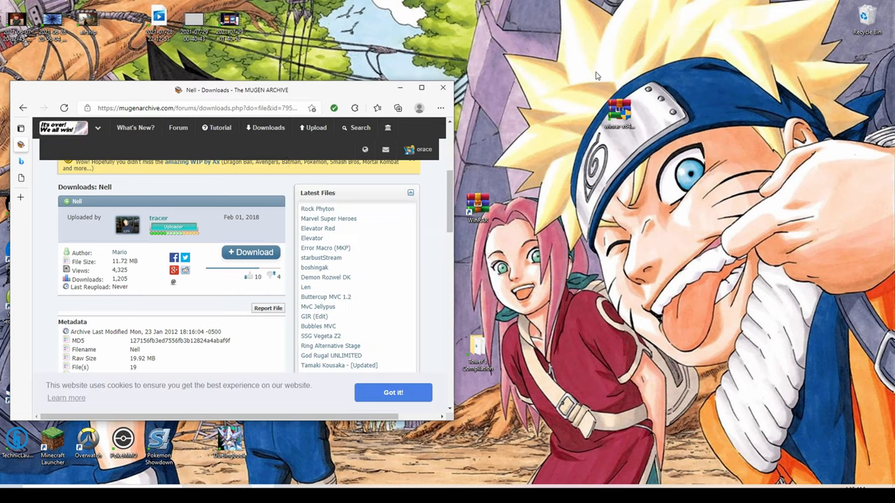
{"action": "left_click", "coordinate": [440, 107]}
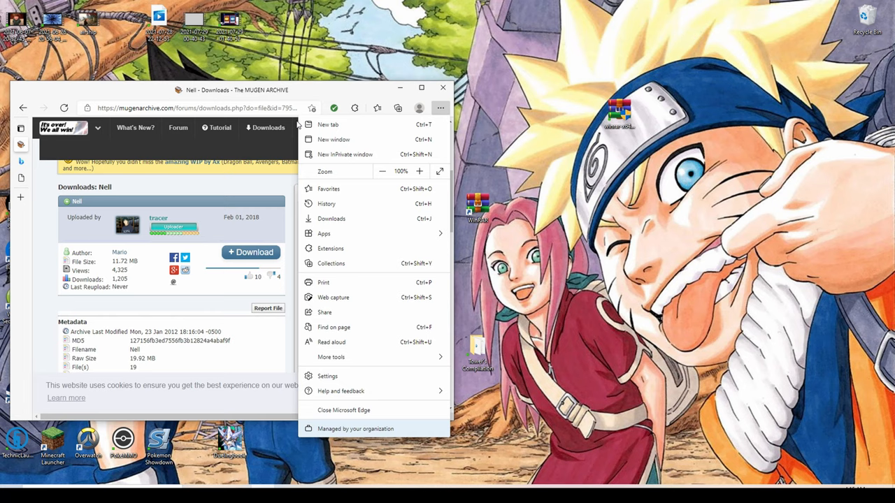
{"action": "left_click", "coordinate": [398, 108]}
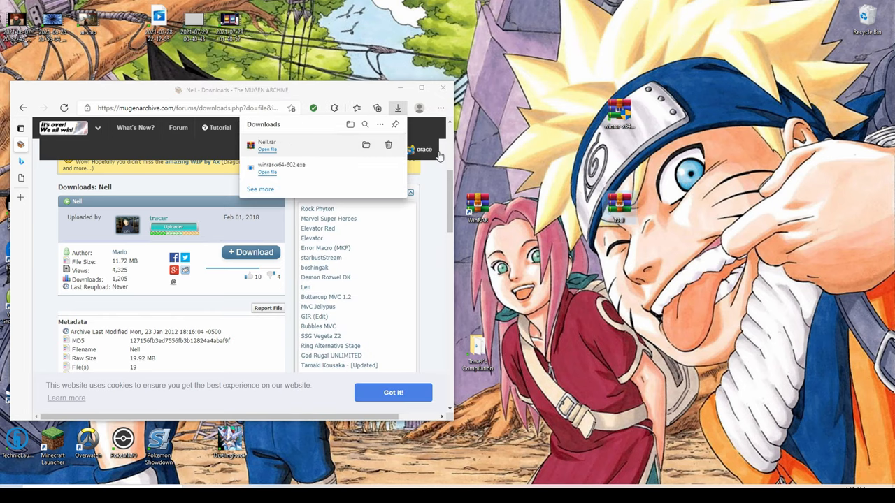
{"action": "left_click", "coordinate": [443, 87]}
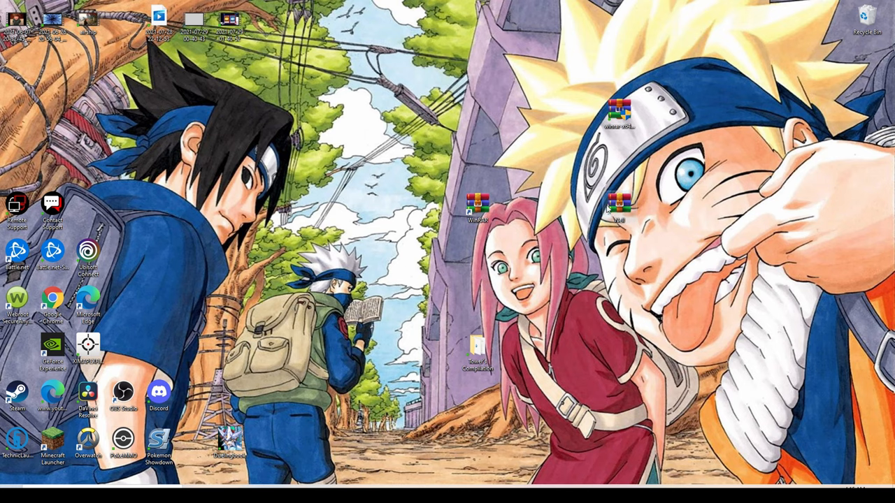
Open Nell.rar in WinRAR, dismiss the license reminder, and select the Nell folder.
{"action": "double_click", "coordinate": [618, 206]}
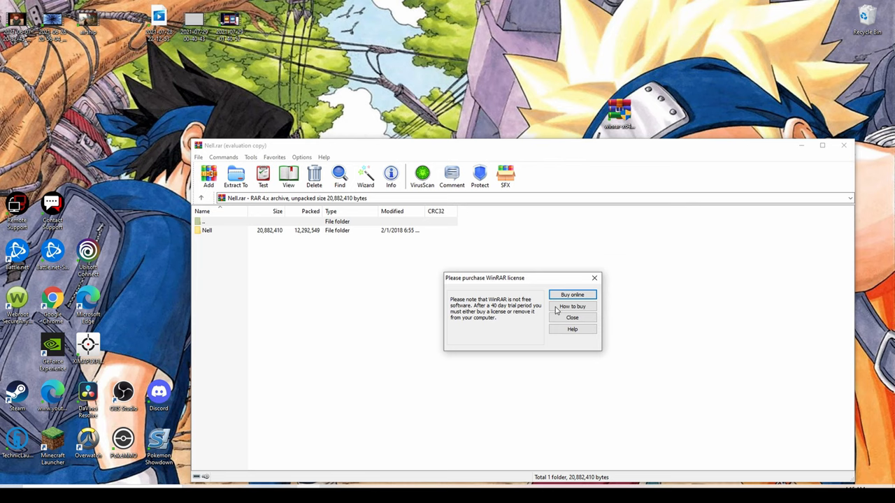
{"action": "mouse_move", "coordinate": [595, 278]}
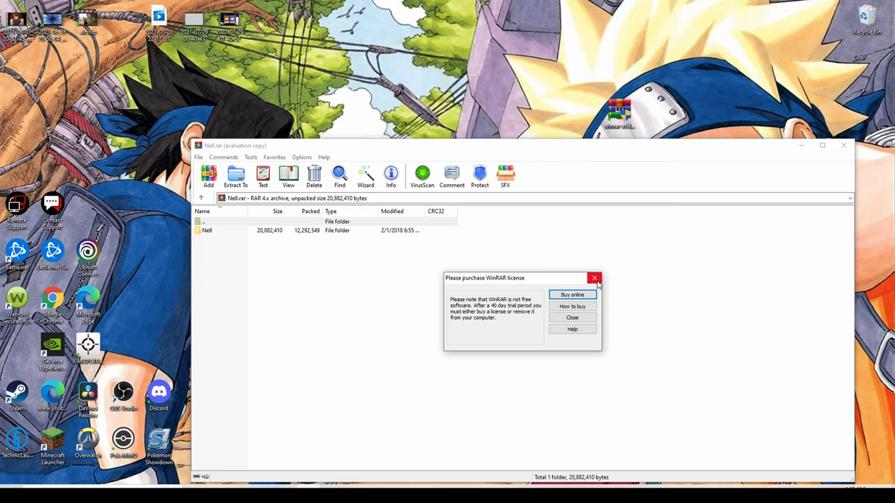
{"action": "left_click", "coordinate": [595, 278]}
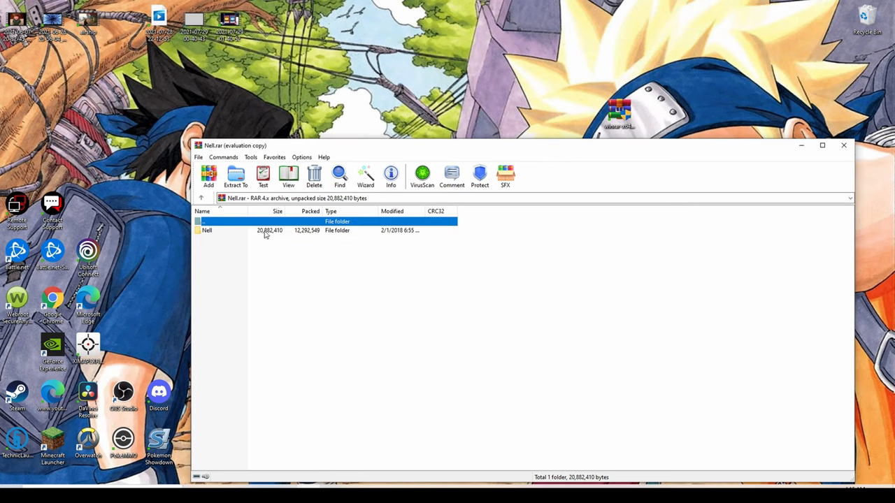
{"action": "left_click", "coordinate": [266, 230]}
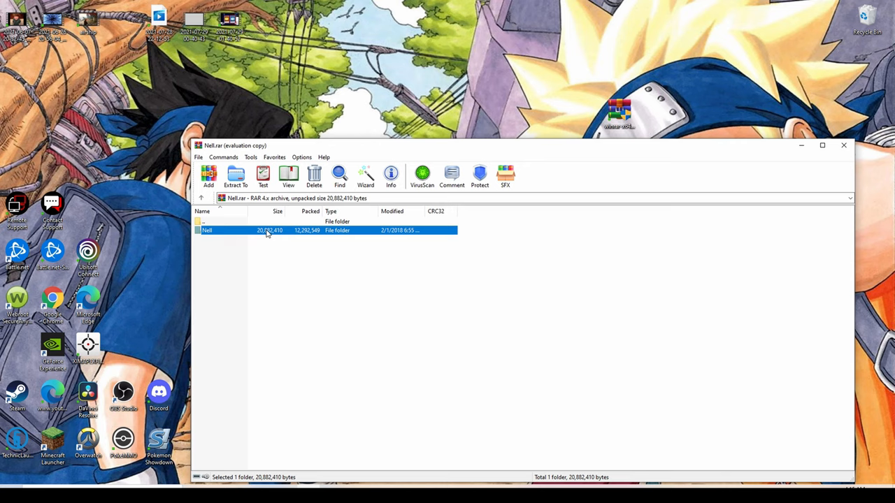
{"action": "mouse_move", "coordinate": [442, 88]}
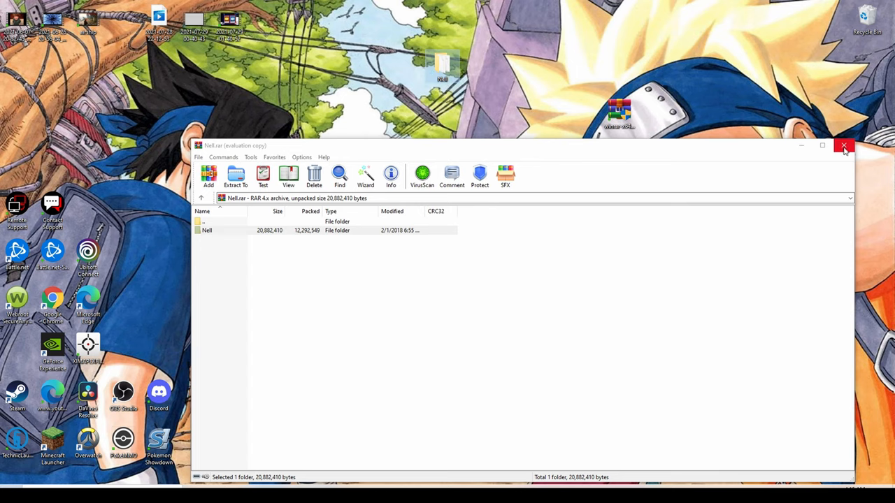
{"action": "mouse_move", "coordinate": [844, 146]}
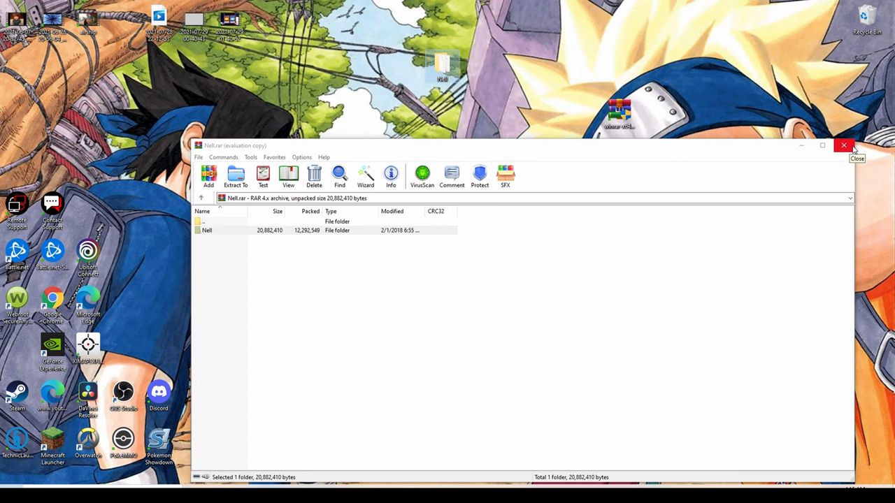
Close WinRAR and open the Tower's Compilation MUGEN folder from the desktop.
{"action": "left_click", "coordinate": [844, 146]}
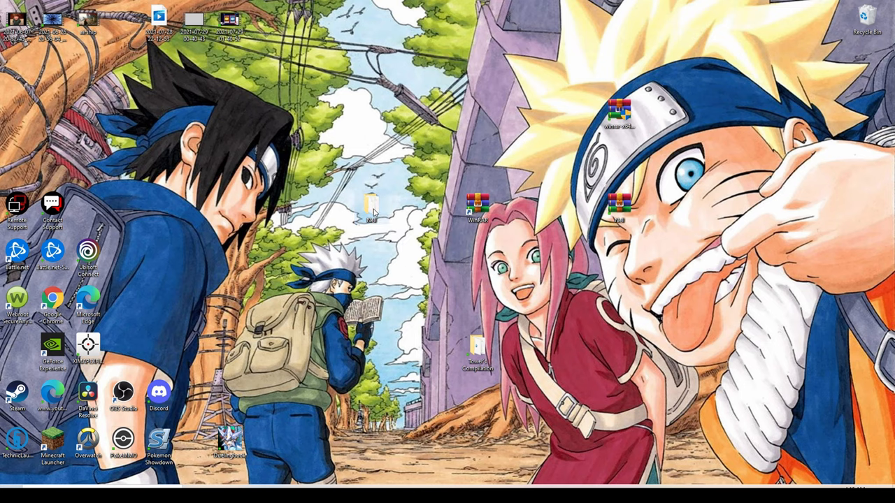
{"action": "double_click", "coordinate": [370, 206]}
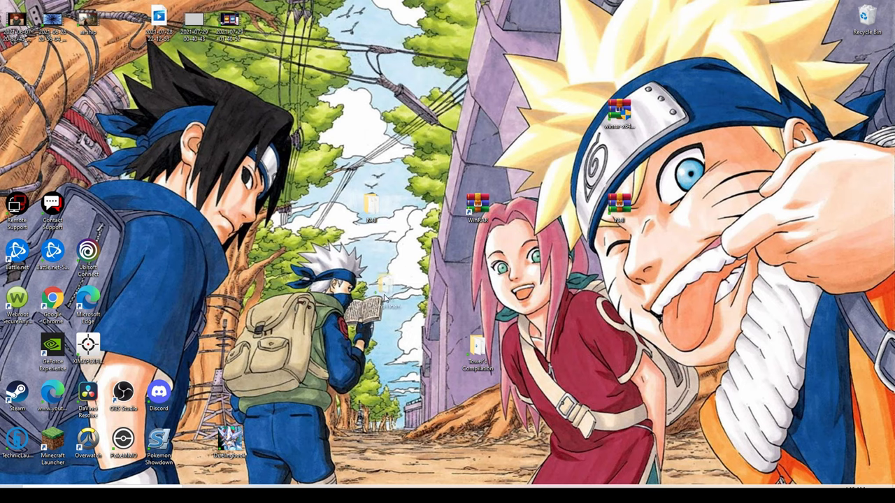
{"action": "double_click", "coordinate": [477, 364]}
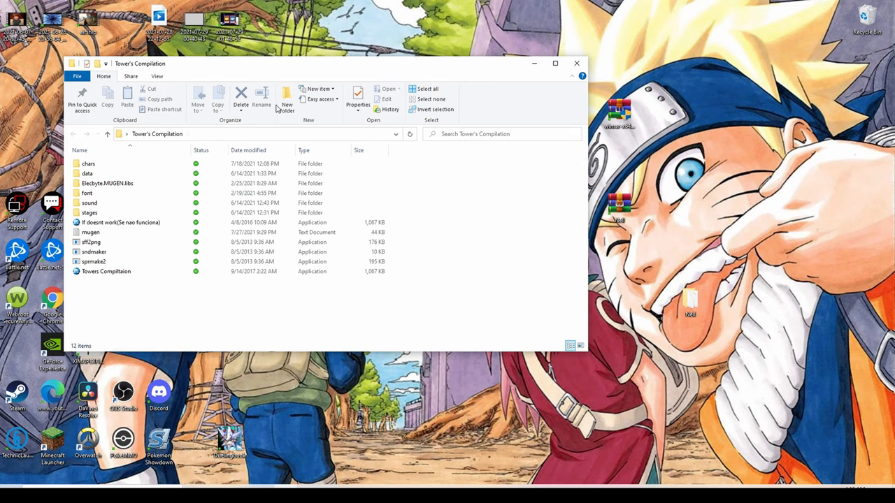
{"action": "mouse_move", "coordinate": [3, 140]}
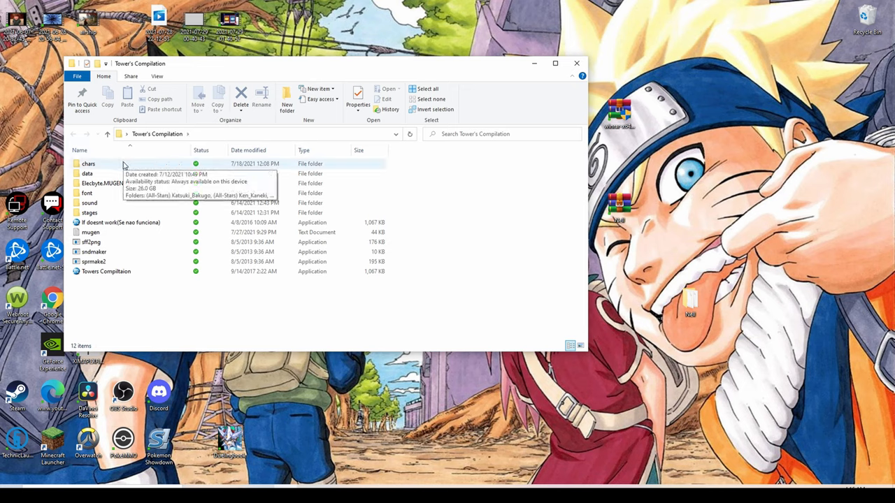
{"action": "mouse_move", "coordinate": [129, 168]}
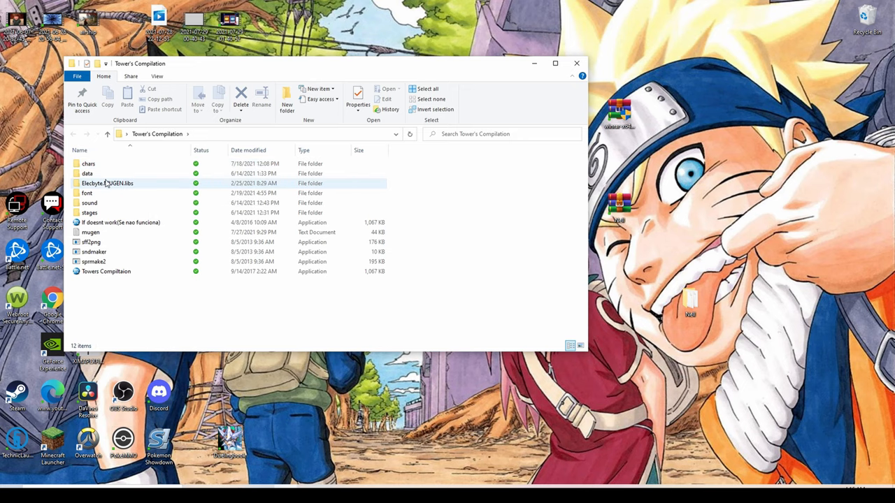
{"action": "mouse_move", "coordinate": [87, 164]}
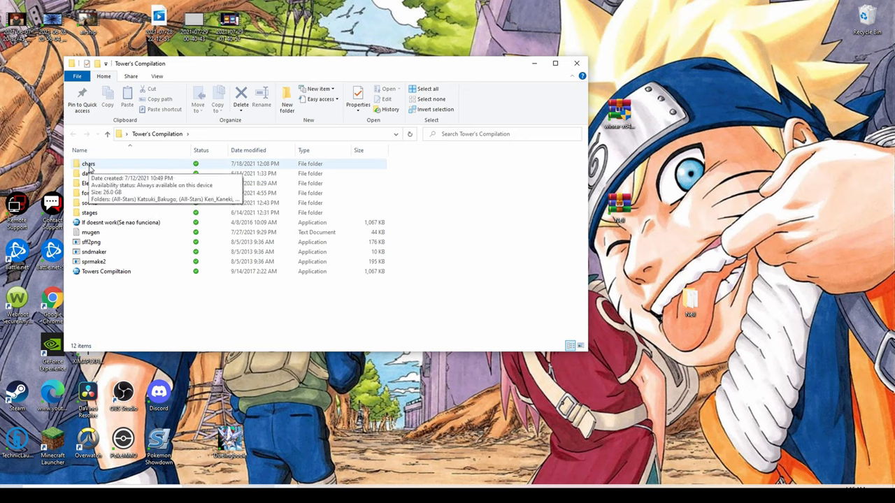
Open the chars folder and bring up options for the extracted Nell folder.
{"action": "double_click", "coordinate": [88, 163]}
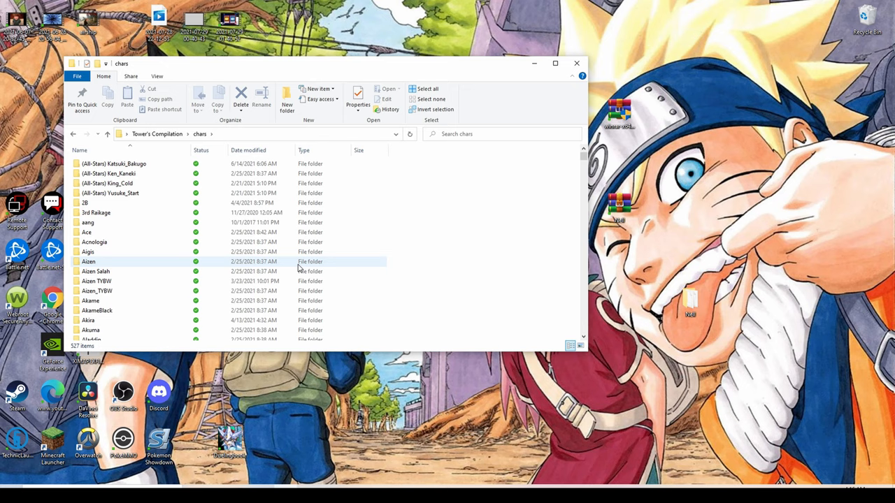
{"action": "scroll", "scroll_direction": "down", "scroll_amount": 3}
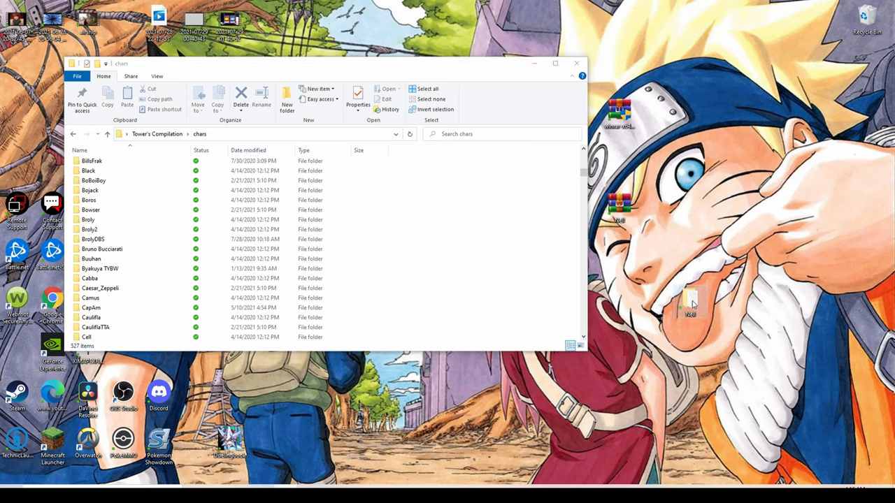
{"action": "right_click", "coordinate": [690, 305]}
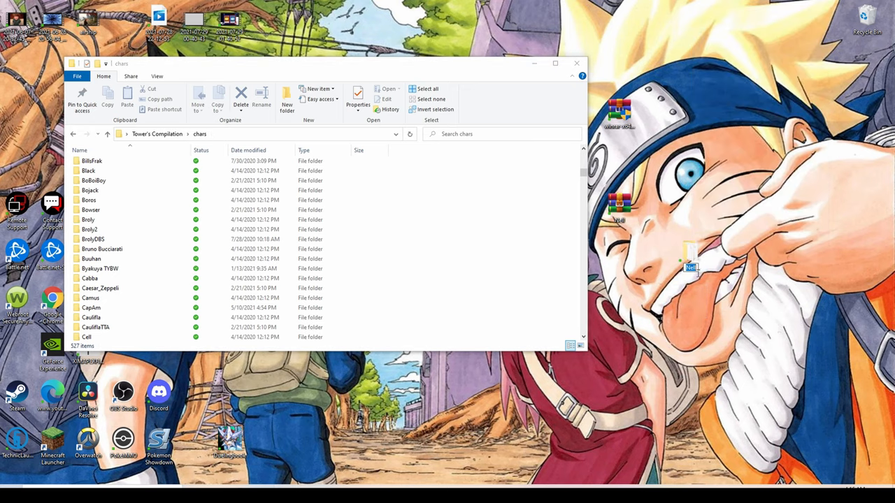
{"action": "mouse_move", "coordinate": [698, 308]}
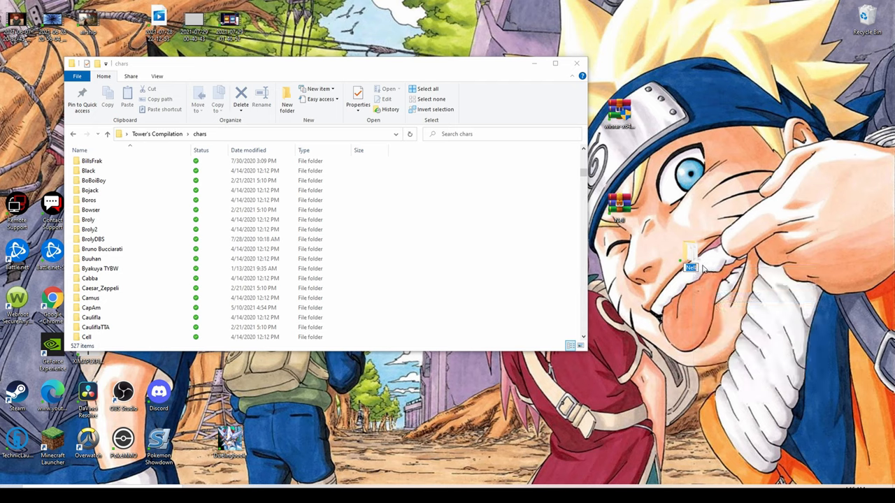
{"action": "mouse_move", "coordinate": [698, 271]}
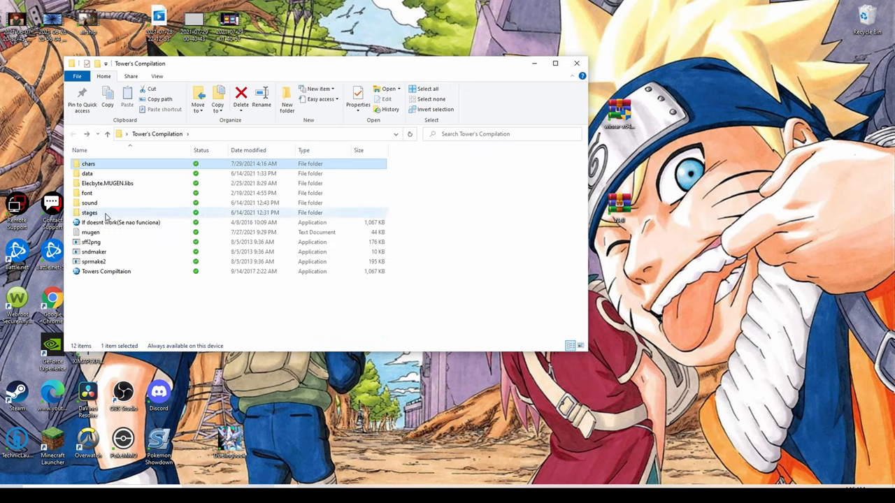
Open data\select.def from the compilation folder in Notepad.
{"action": "double_click", "coordinate": [86, 172]}
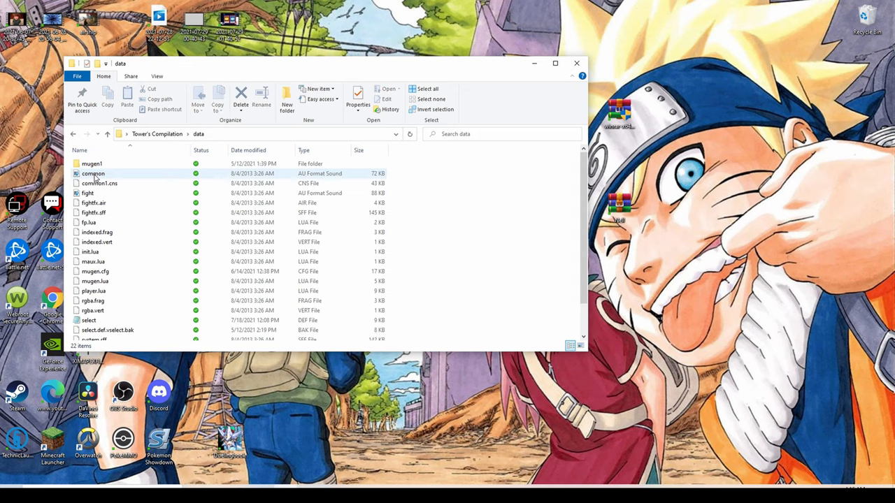
{"action": "scroll", "scroll_direction": "down", "scroll_amount": 3}
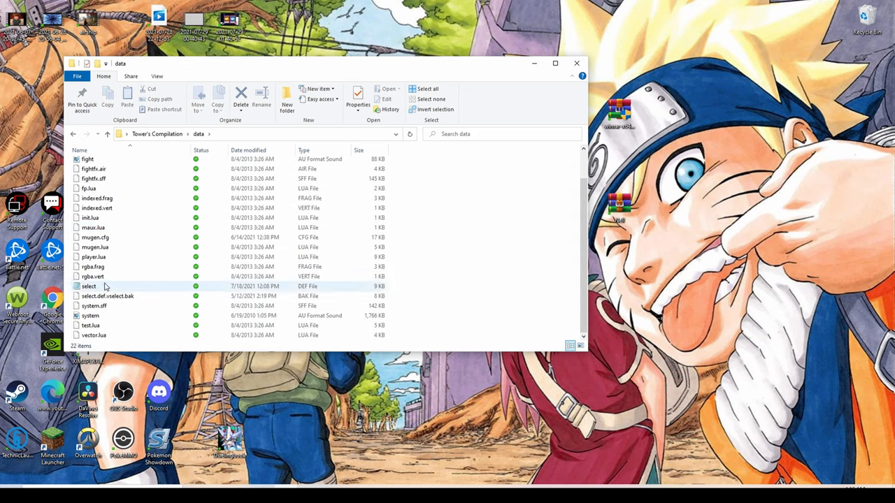
{"action": "left_click", "coordinate": [89, 286]}
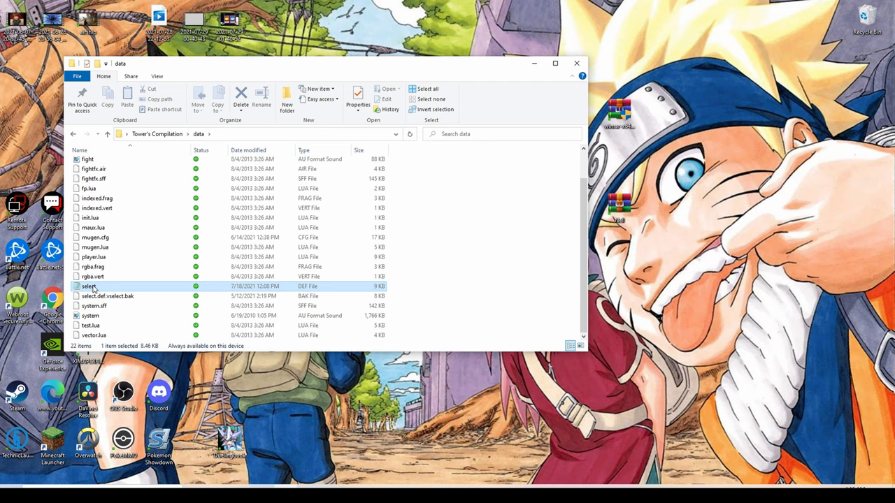
{"action": "double_click", "coordinate": [90, 287]}
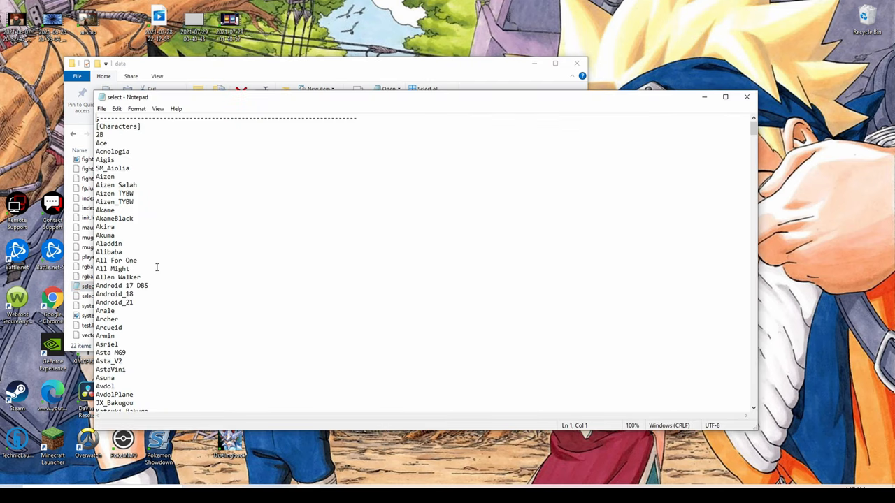
Replace the first randomselect line after Kakashi kid with Nell, save, and close Notepad.
{"action": "scroll", "scroll_direction": "down", "scroll_amount": 3}
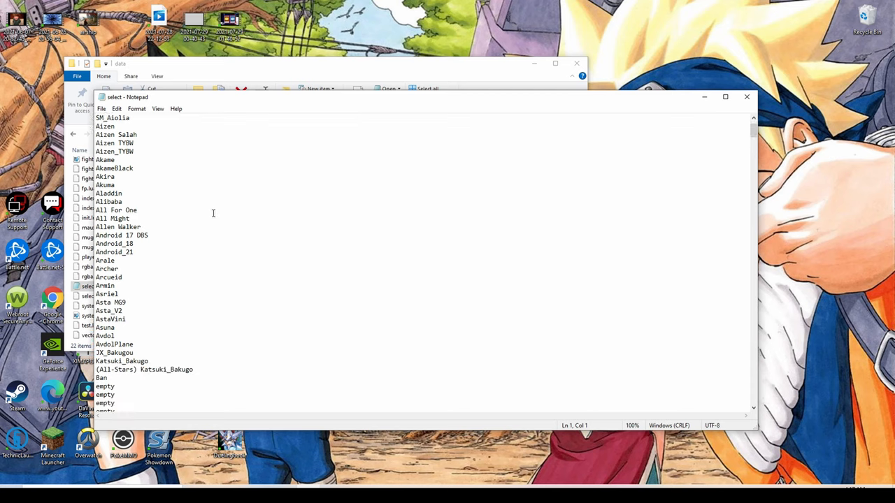
{"action": "scroll", "scroll_direction": "down", "scroll_amount": 3}
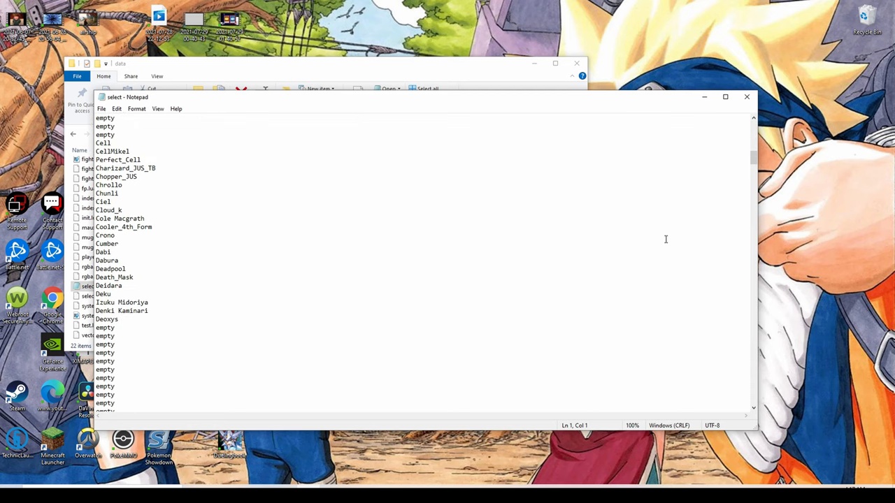
{"action": "scroll", "scroll_direction": "down", "scroll_amount": 3}
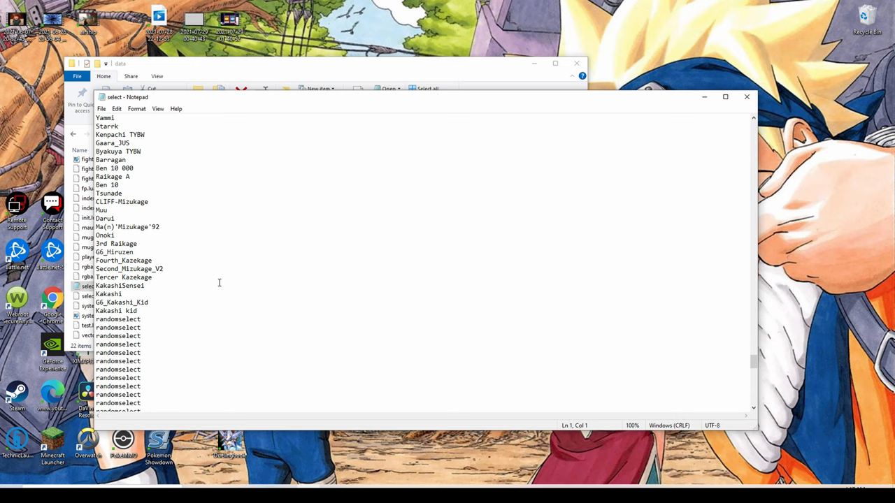
{"action": "mouse_move", "coordinate": [141, 325]}
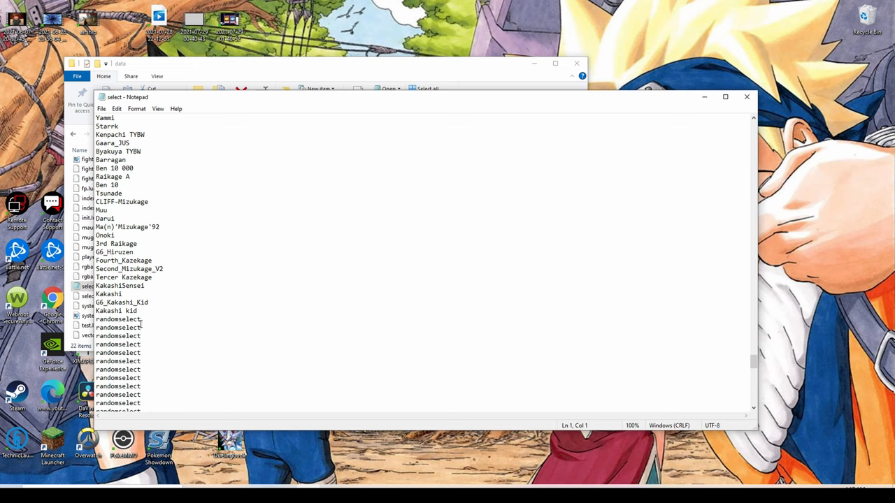
{"action": "mouse_move", "coordinate": [157, 257]}
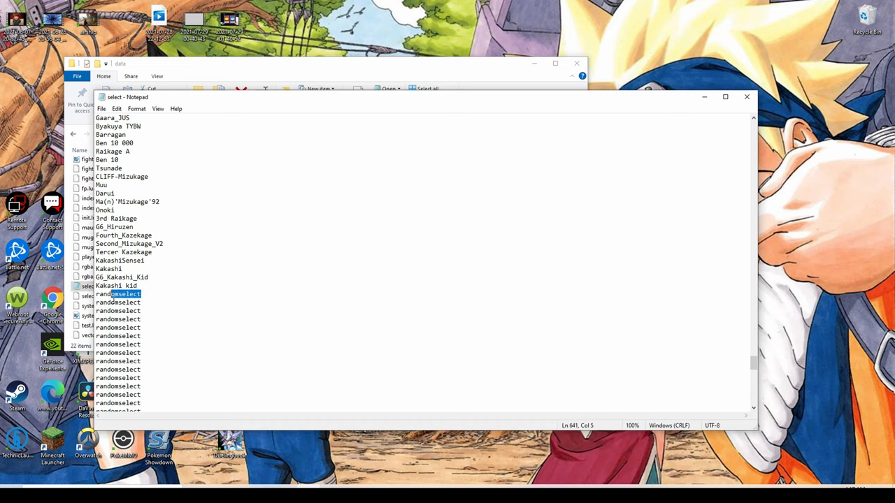
{"action": "right_click", "coordinate": [119, 293]}
{"action": "type", "text": "Nell"}
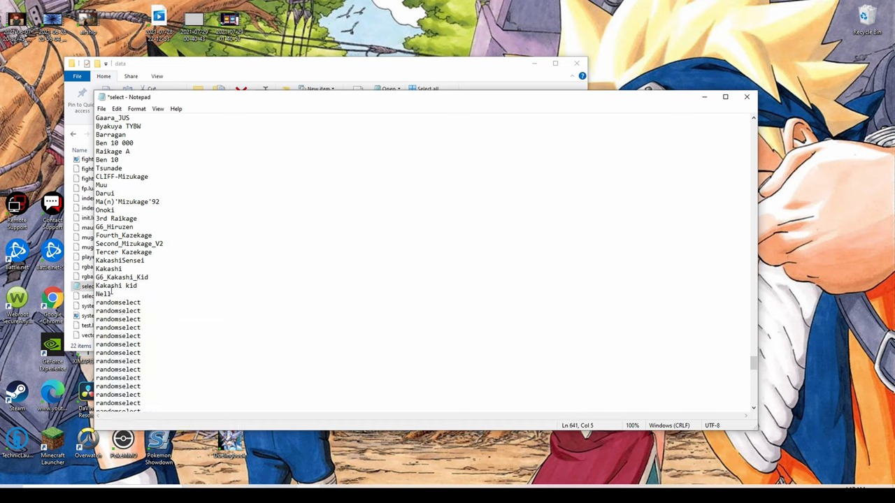
{"action": "left_click", "coordinate": [102, 108]}
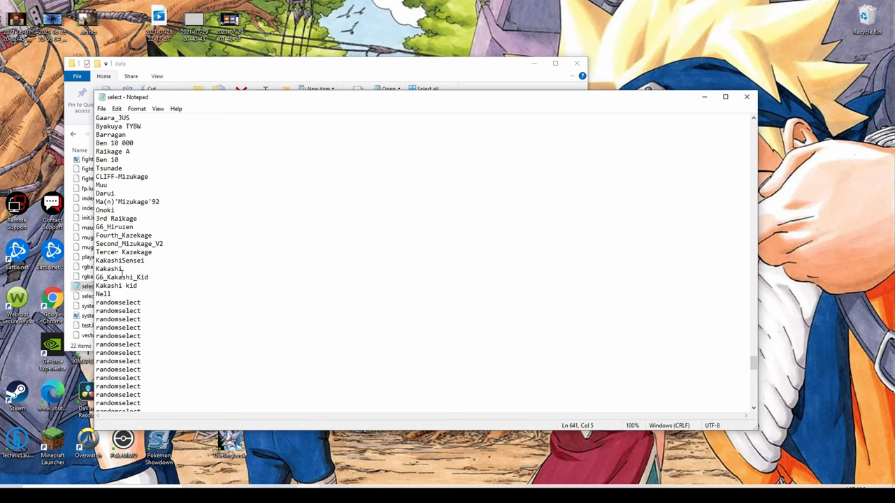
{"action": "left_click", "coordinate": [746, 96]}
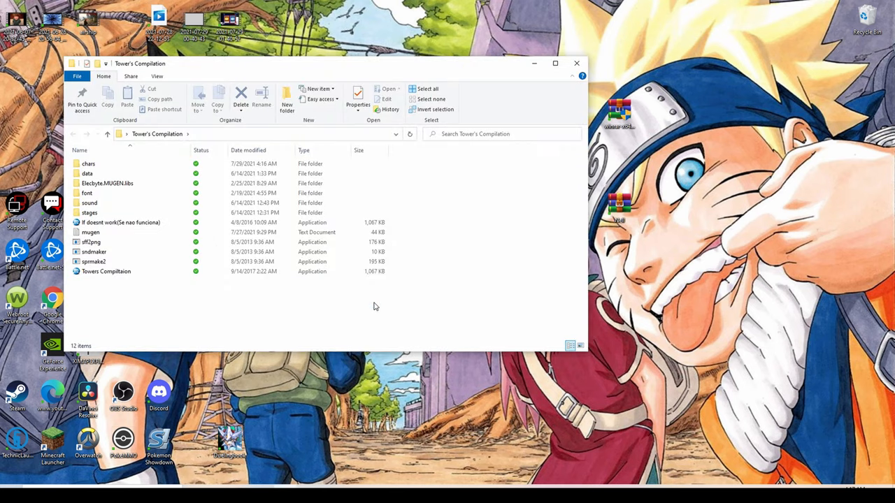
Launch Towers Compiltaion to test Nell, then exit the game.
{"action": "left_click", "coordinate": [106, 271]}
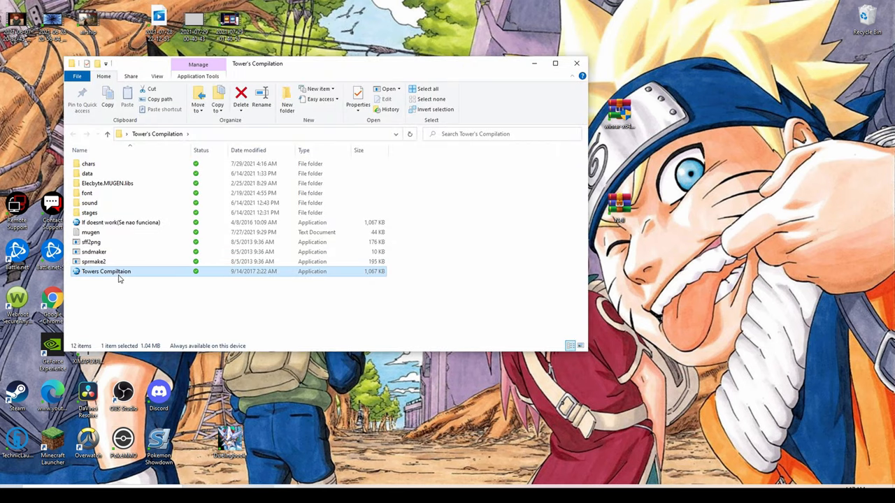
{"action": "double_click", "coordinate": [106, 271]}
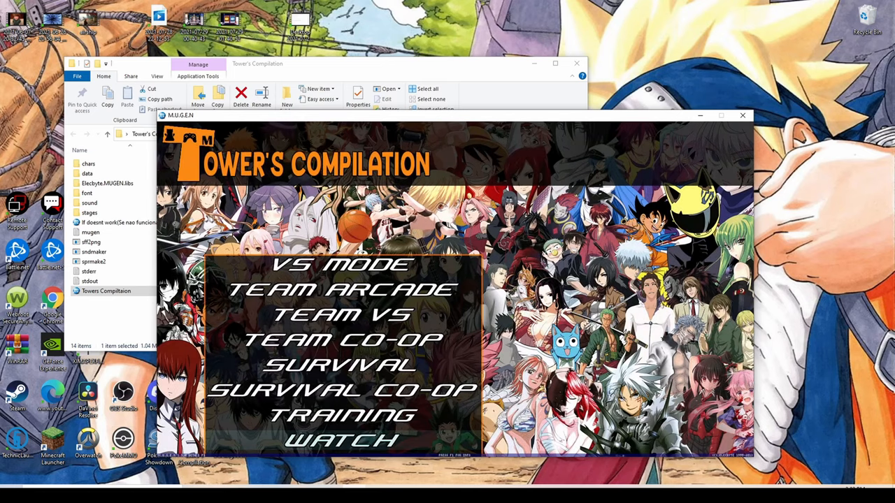
{"action": "left_click", "coordinate": [743, 115]}
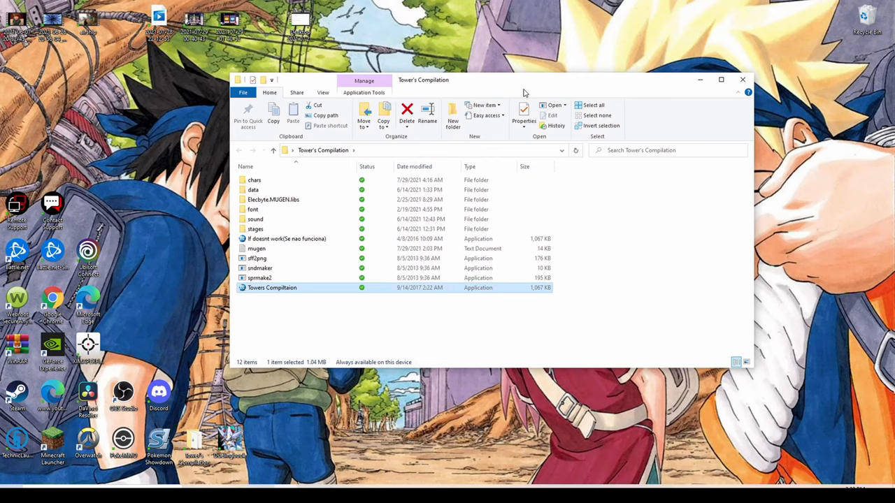
{"action": "mouse_move", "coordinate": [255, 180]}
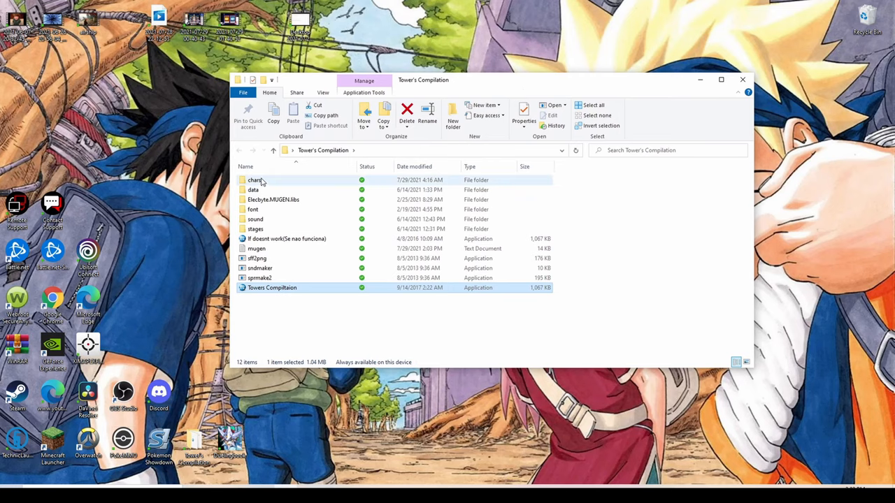
Browse the chars folder for Nell, then return to the Tower's Compilation folder.
{"action": "double_click", "coordinate": [255, 179]}
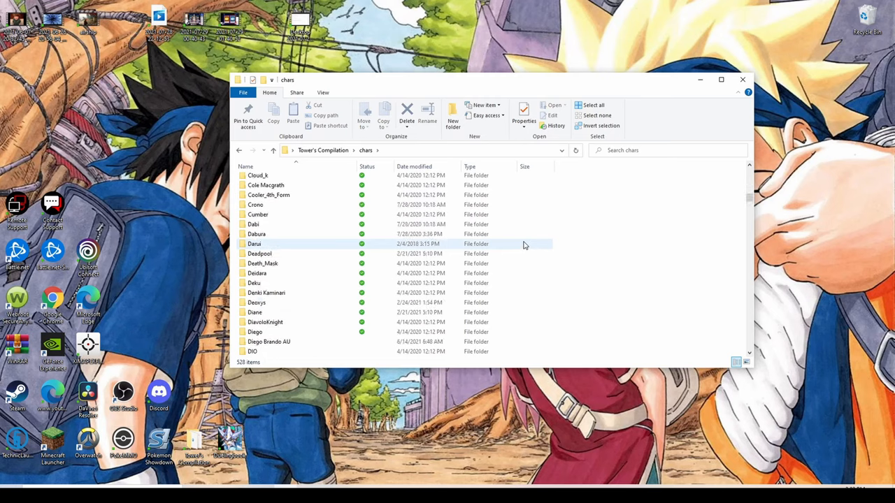
{"action": "scroll", "scroll_direction": "down", "scroll_amount": 3}
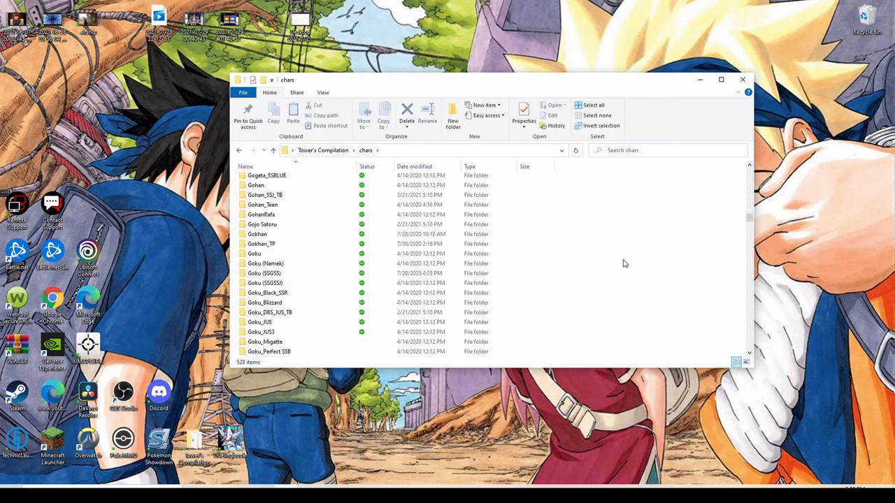
{"action": "scroll", "scroll_direction": "down", "scroll_amount": 3}
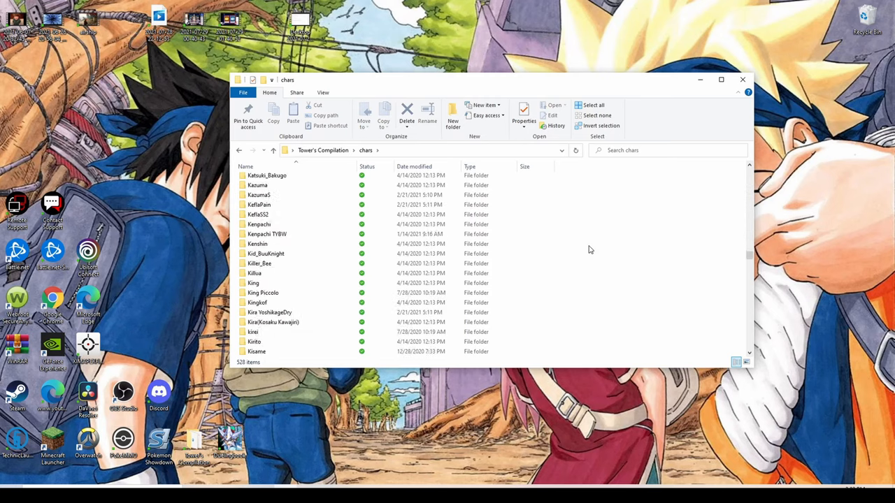
{"action": "scroll", "scroll_direction": "down", "scroll_amount": 3}
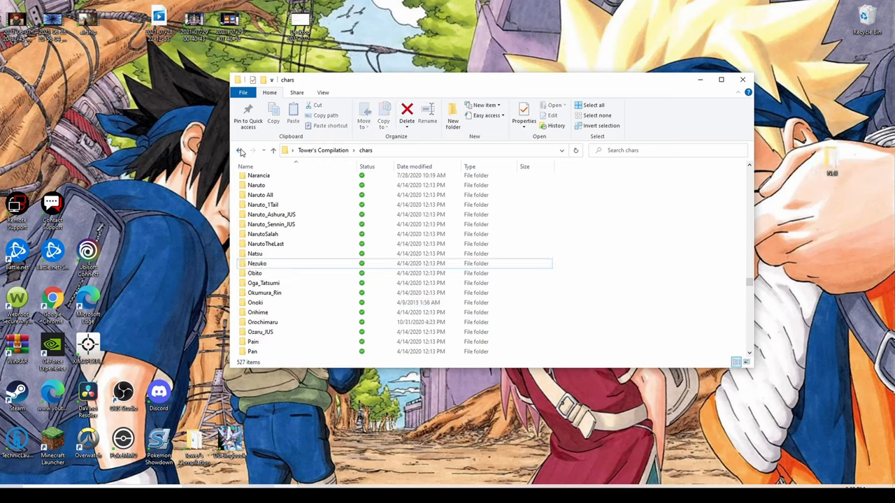
{"action": "left_click", "coordinate": [241, 151]}
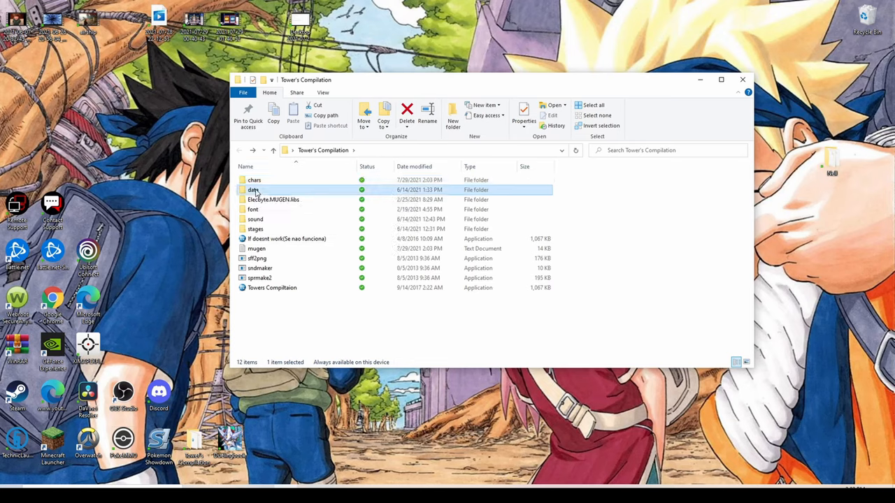
Open data\select.def in Notepad and scroll to the Nell entry.
{"action": "double_click", "coordinate": [253, 190]}
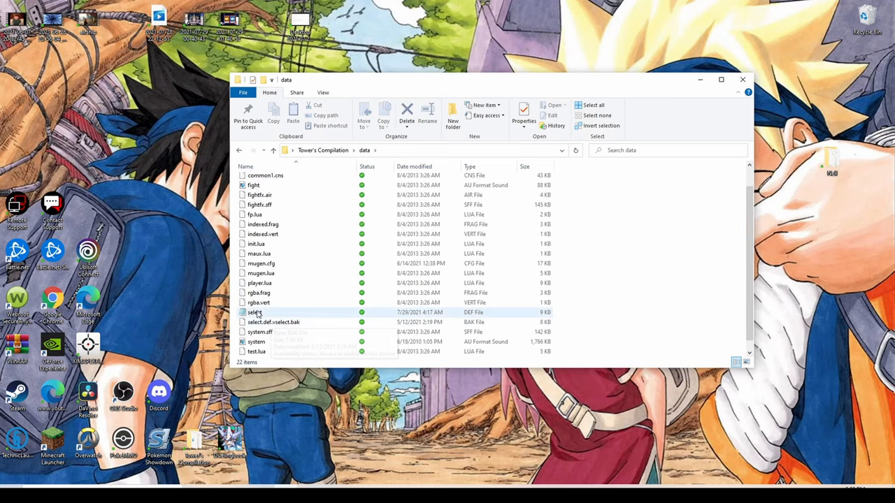
{"action": "double_click", "coordinate": [254, 312]}
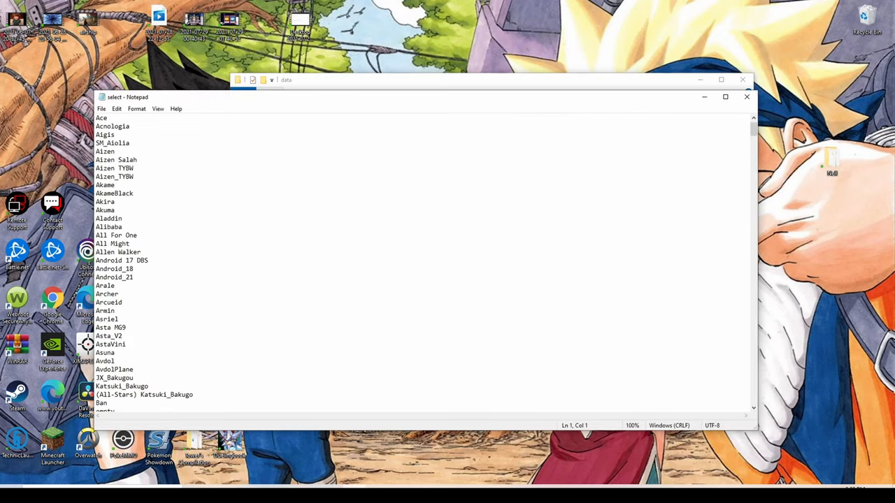
{"action": "scroll", "scroll_direction": "down", "scroll_amount": 3}
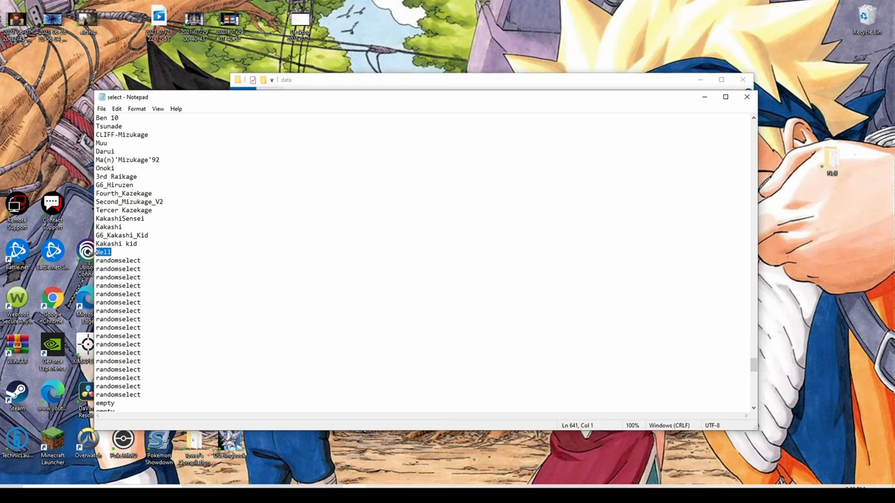
Delete Nell's line from select.def, close Notepad and the game folder window.
{"action": "left_click", "coordinate": [101, 108]}
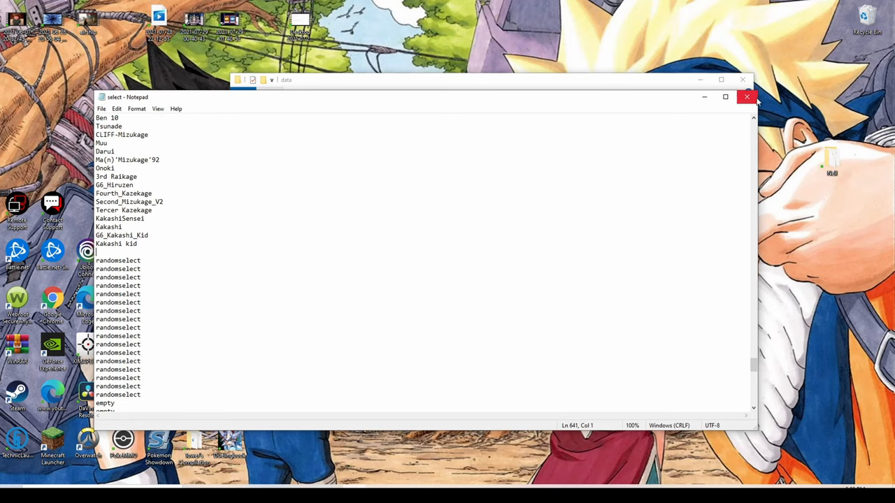
{"action": "left_click", "coordinate": [746, 96]}
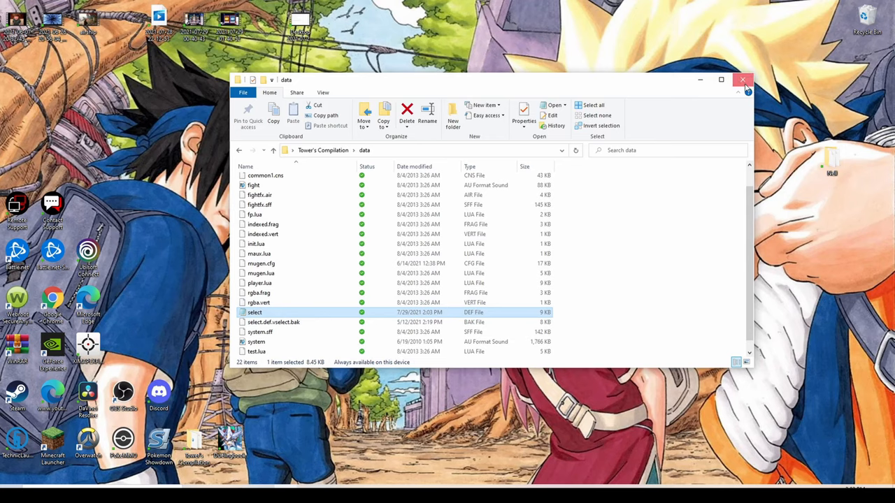
{"action": "left_click", "coordinate": [743, 80]}
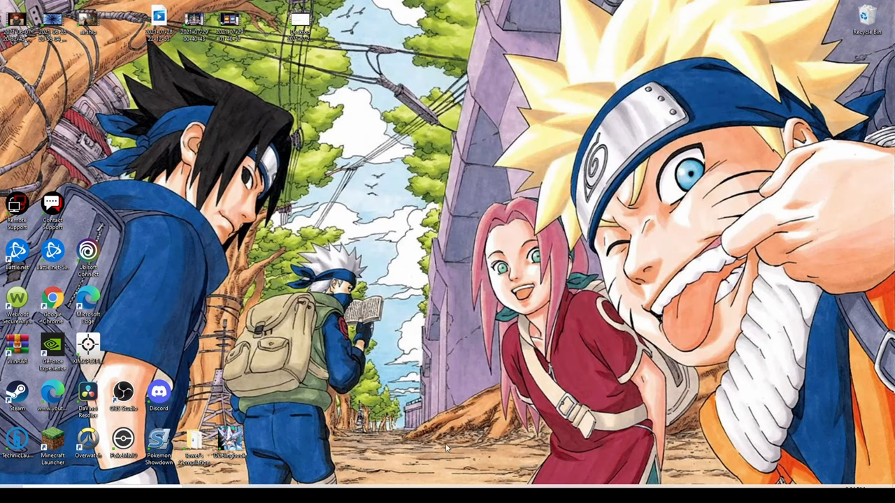
{"action": "mouse_move", "coordinate": [589, 260]}
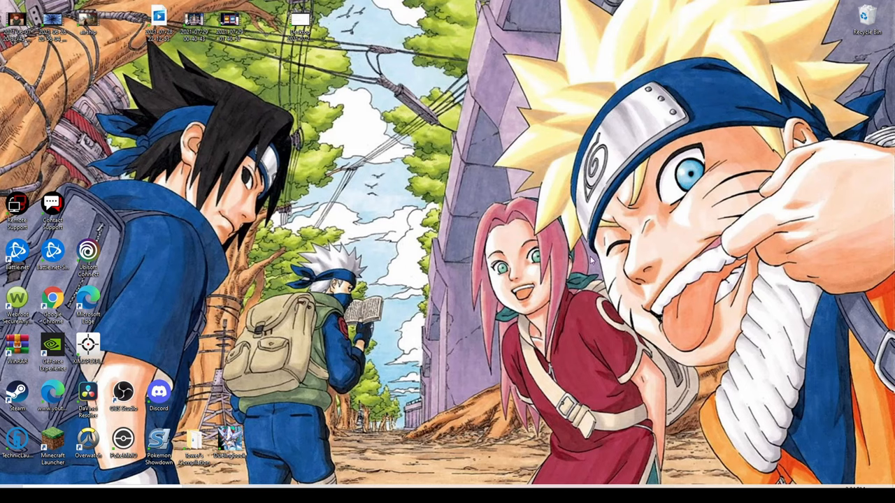